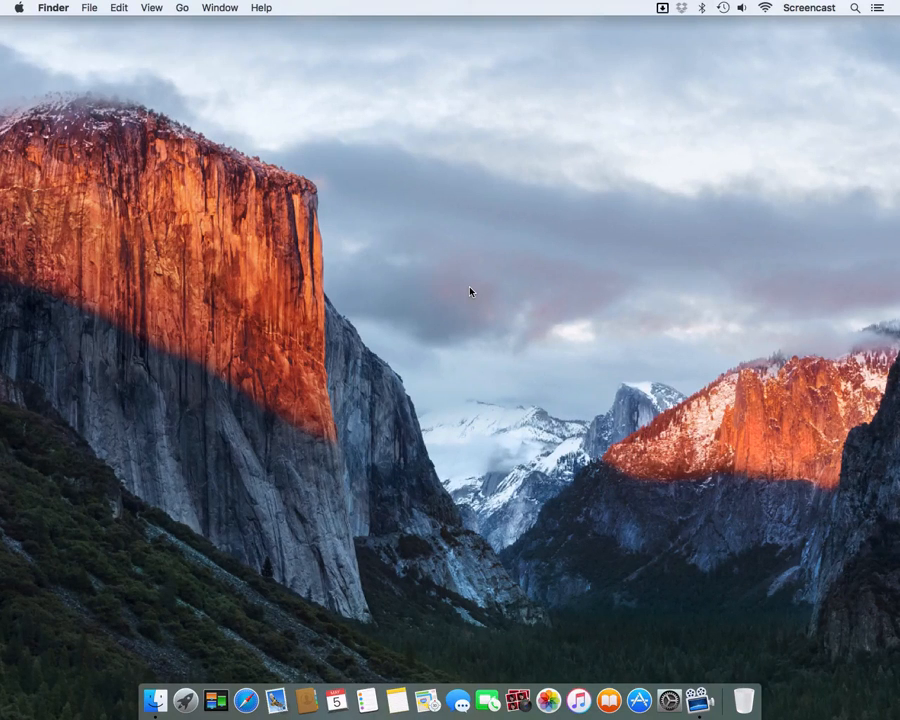
pyautogui.moveTo(664, 36)
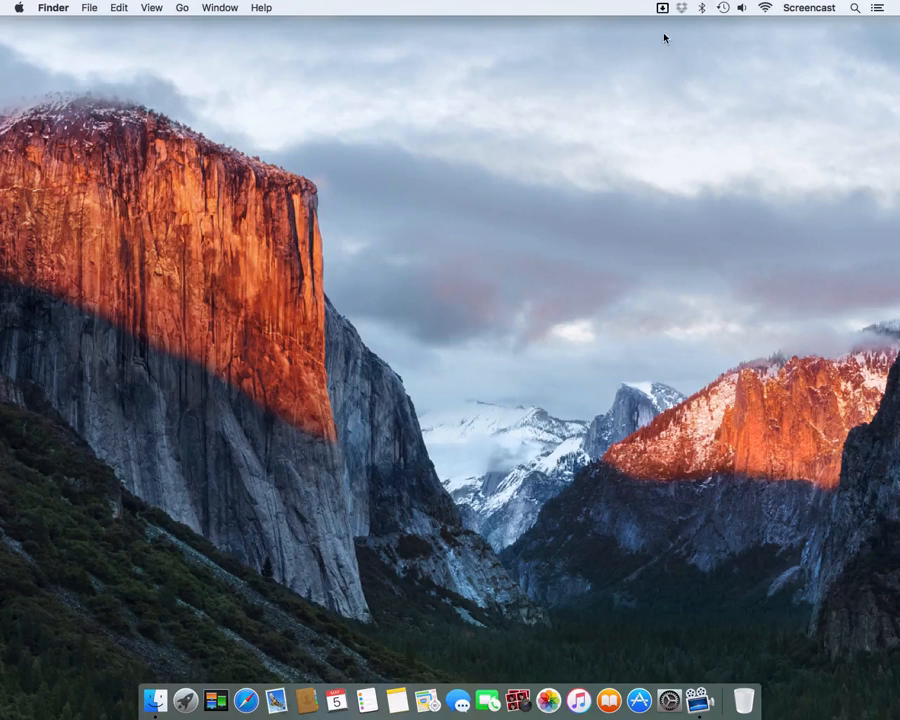
pyautogui.moveTo(664, 12)
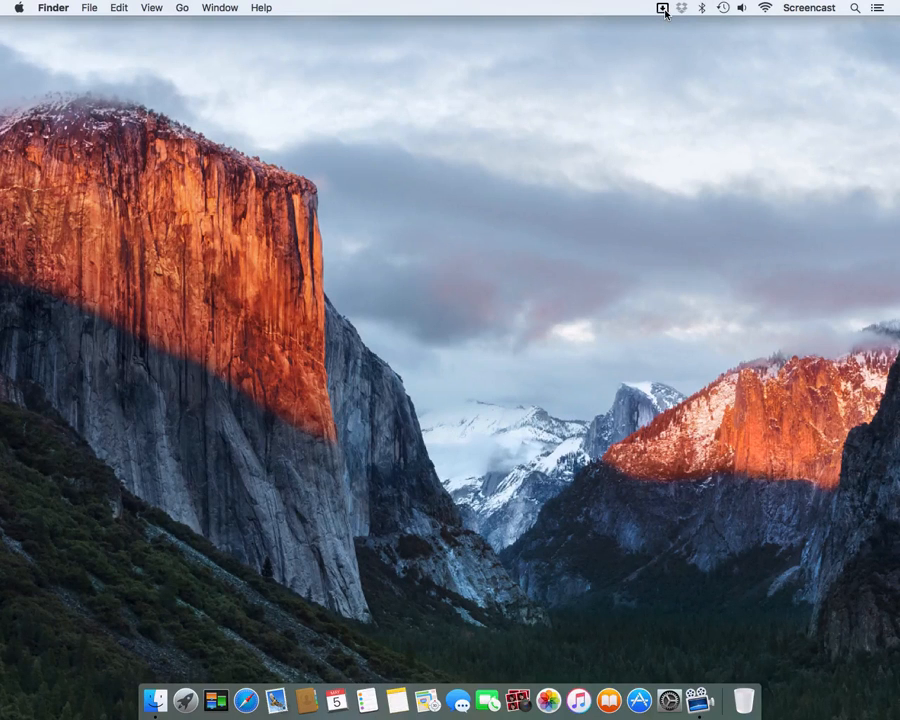
# Step: Enter the grid's edit mode and delete the Twitter action, leaving Email, AirDrop and Imgur
pyautogui.click(662, 8)
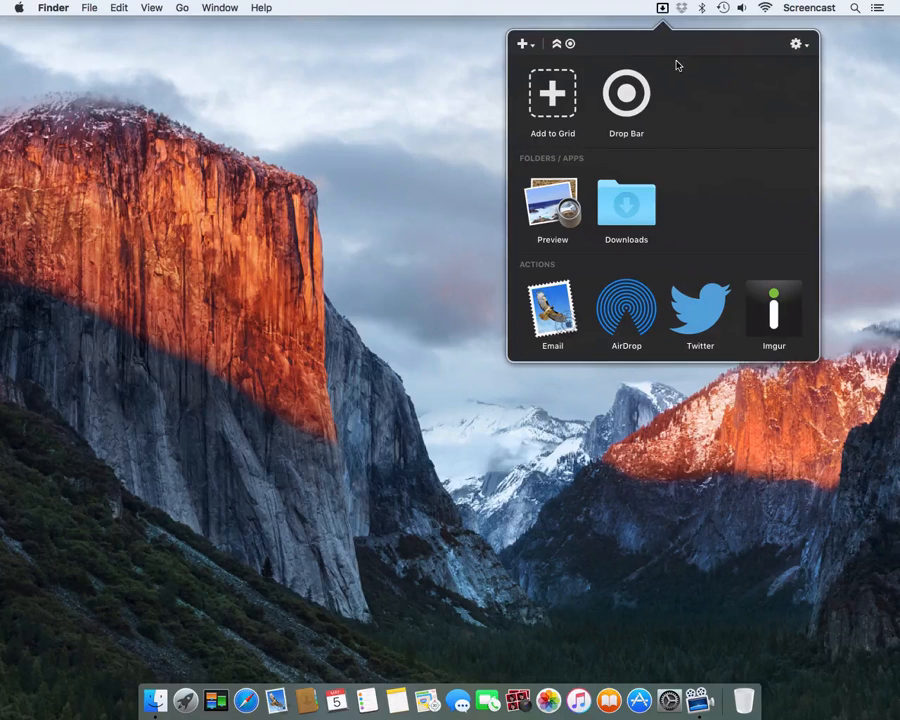
pyautogui.moveTo(764, 152)
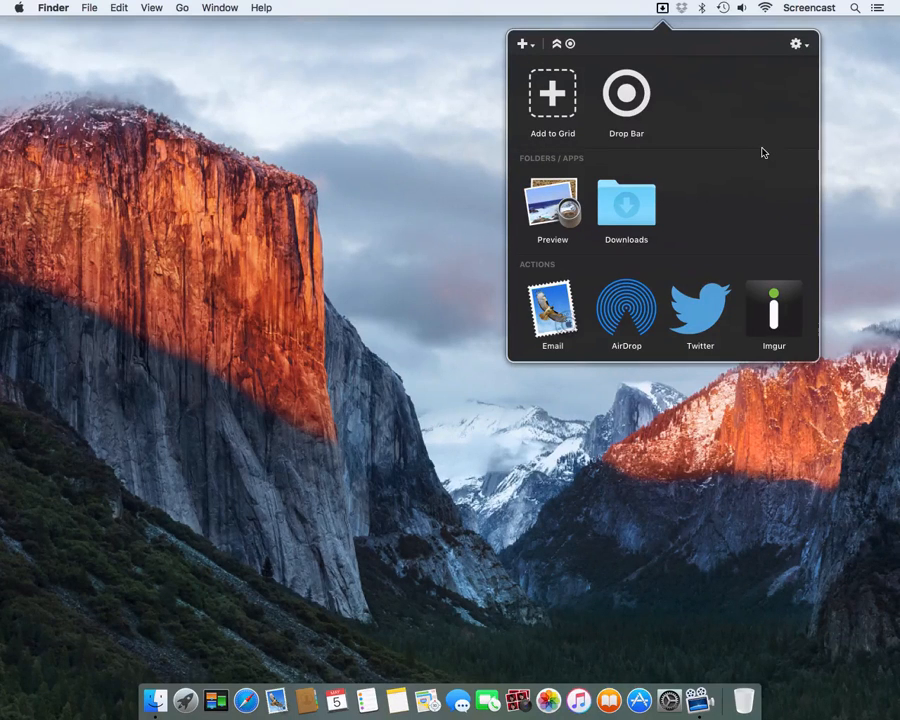
pyautogui.moveTo(782, 148)
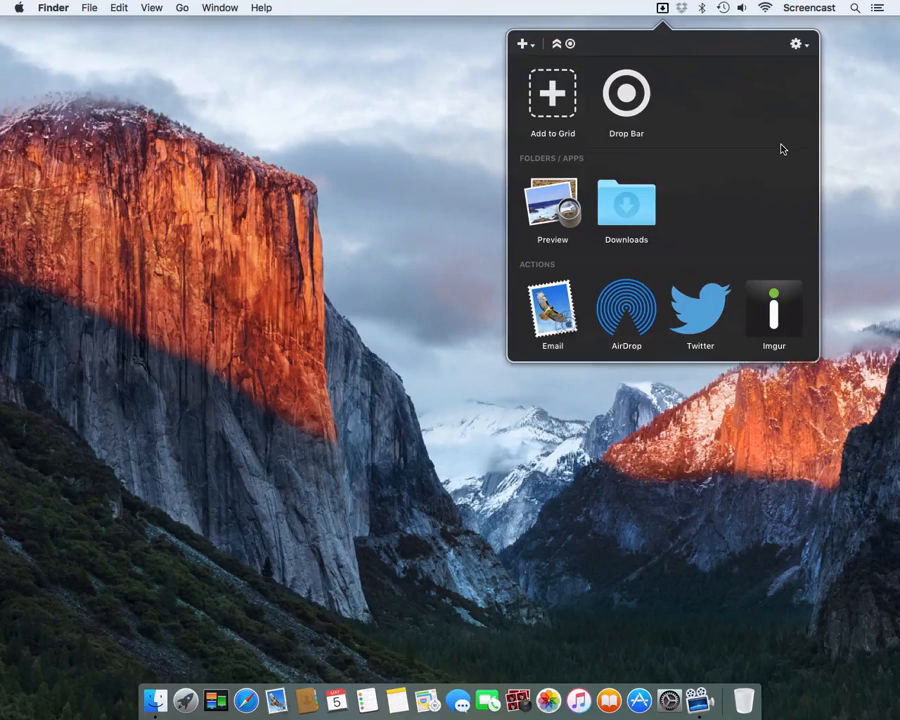
pyautogui.moveTo(772, 318)
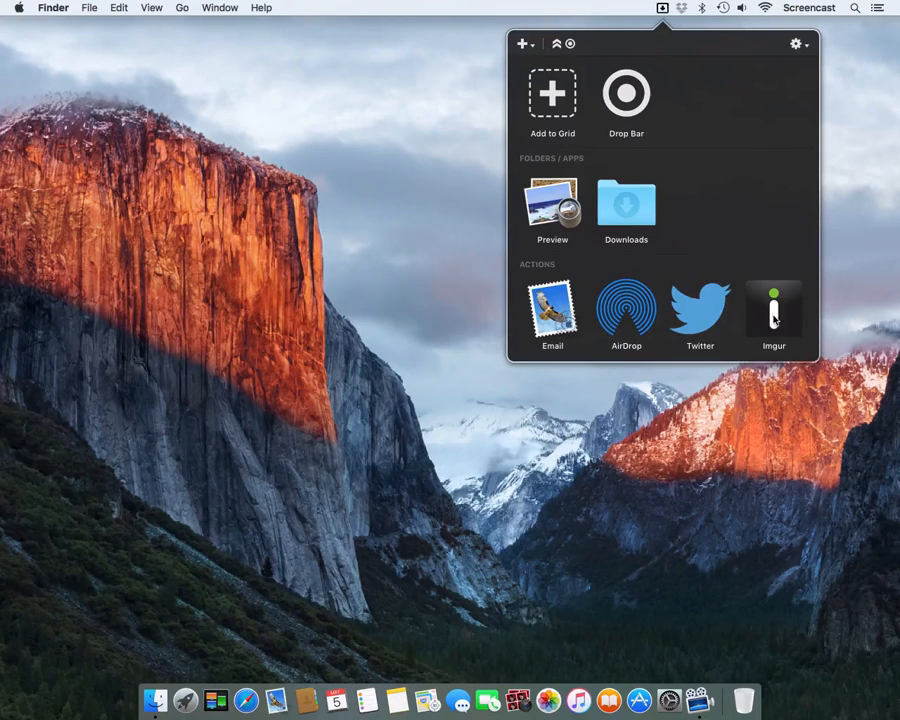
pyautogui.moveTo(774, 316); pyautogui.dragTo(552, 316)
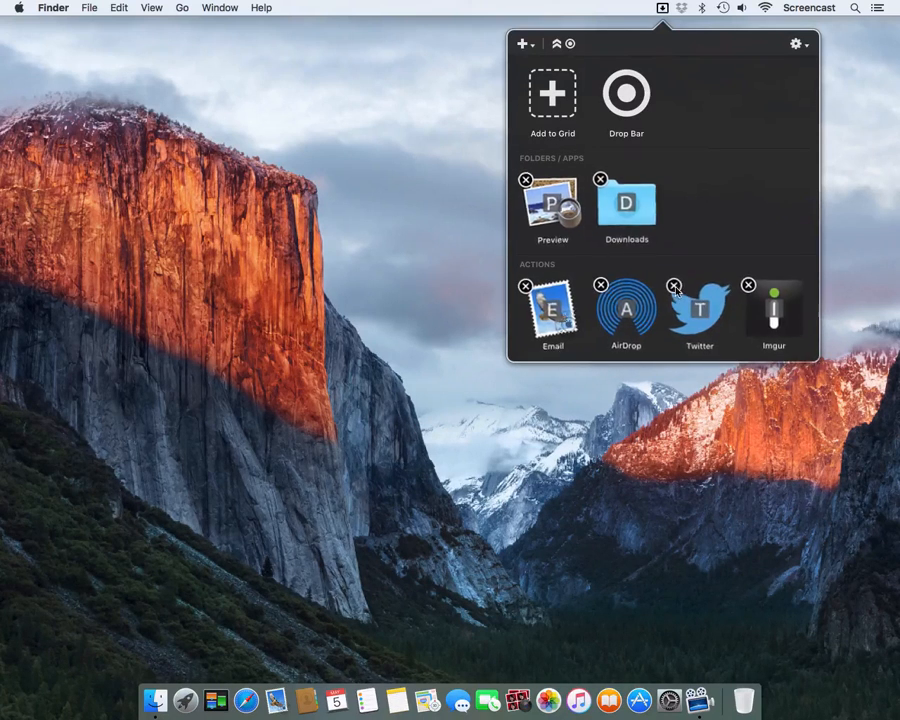
pyautogui.click(672, 286)
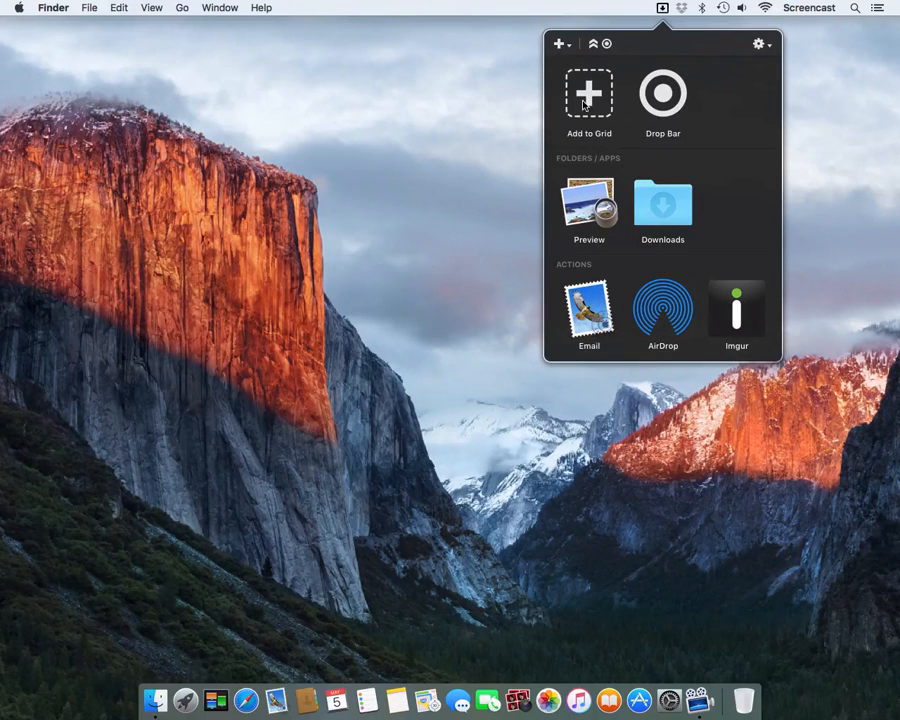
# Step: Add the built-in Flickr action to the grid via the + button
pyautogui.click(560, 44)
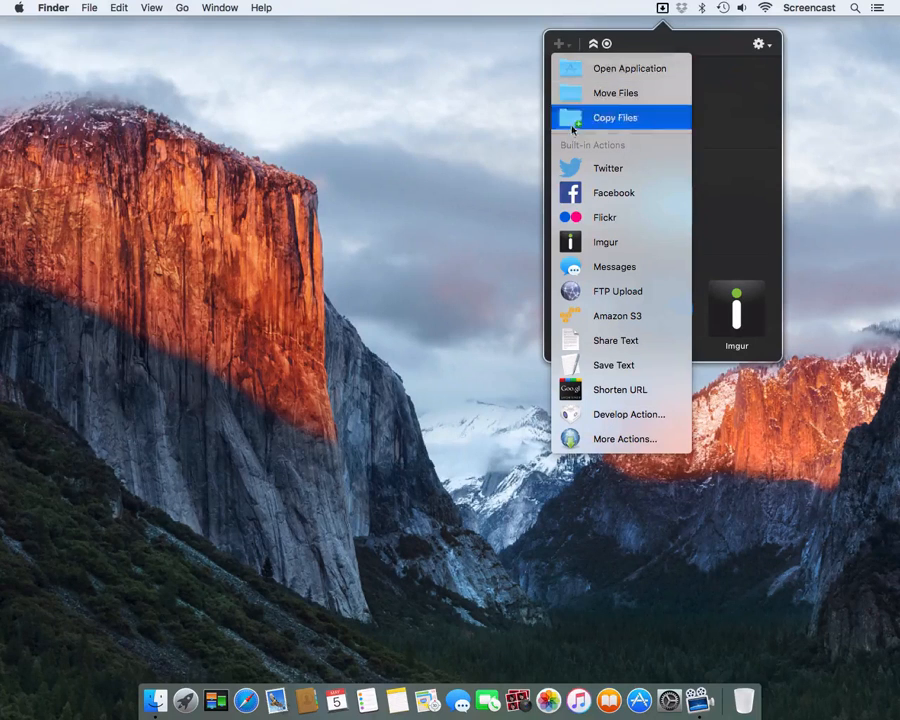
pyautogui.moveTo(604, 216)
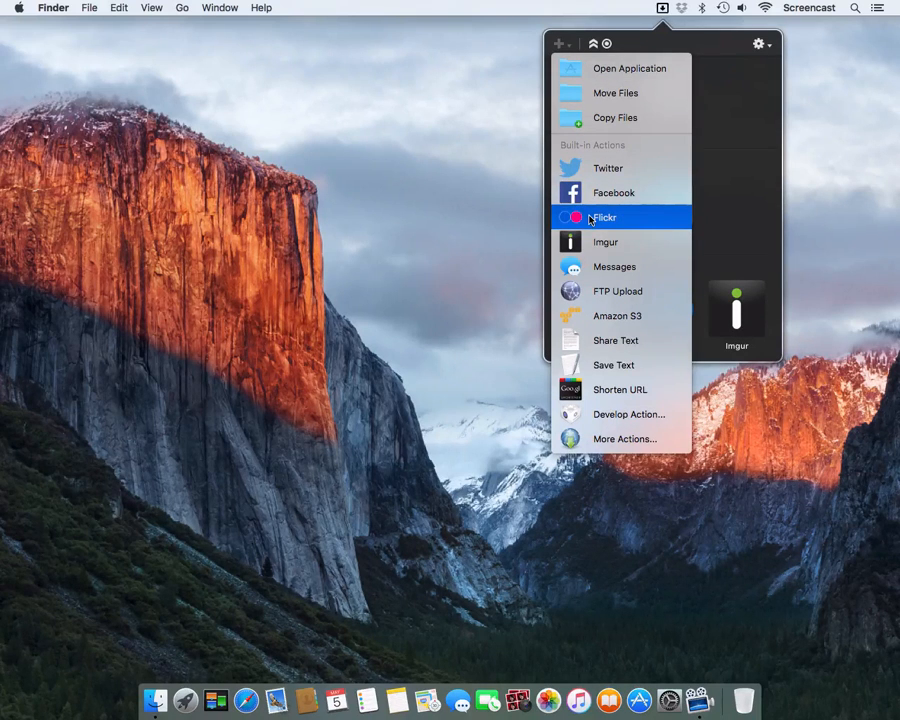
pyautogui.moveTo(656, 220)
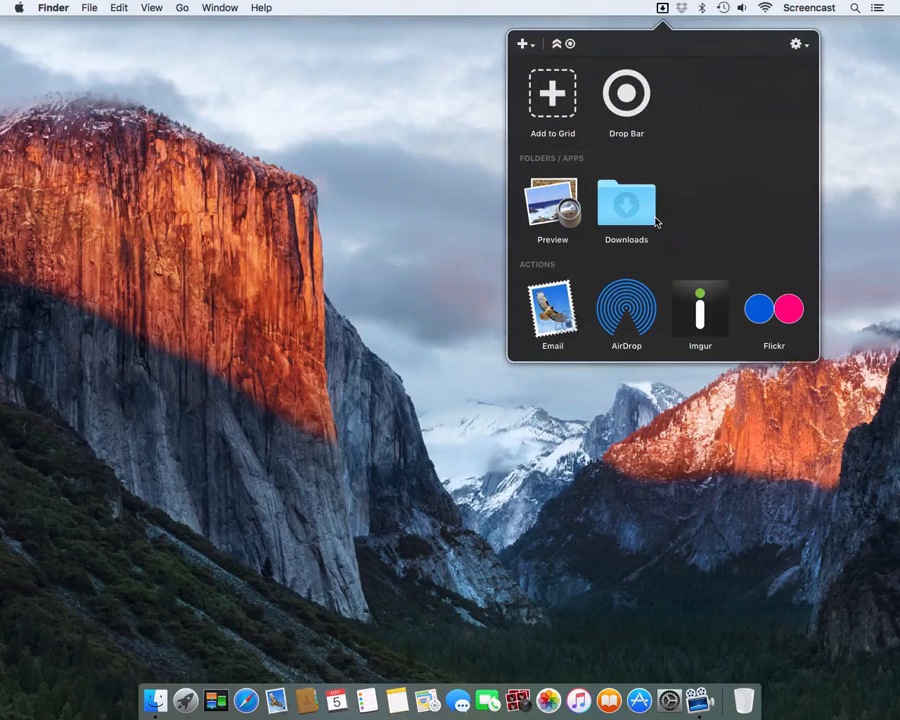
pyautogui.moveTo(584, 68)
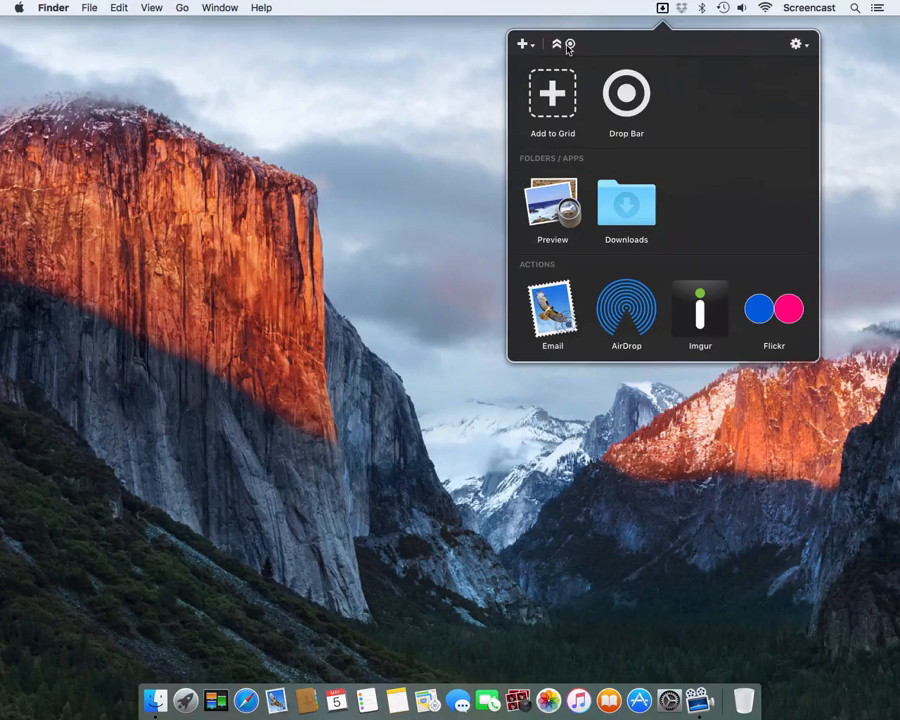
pyautogui.click(556, 44)
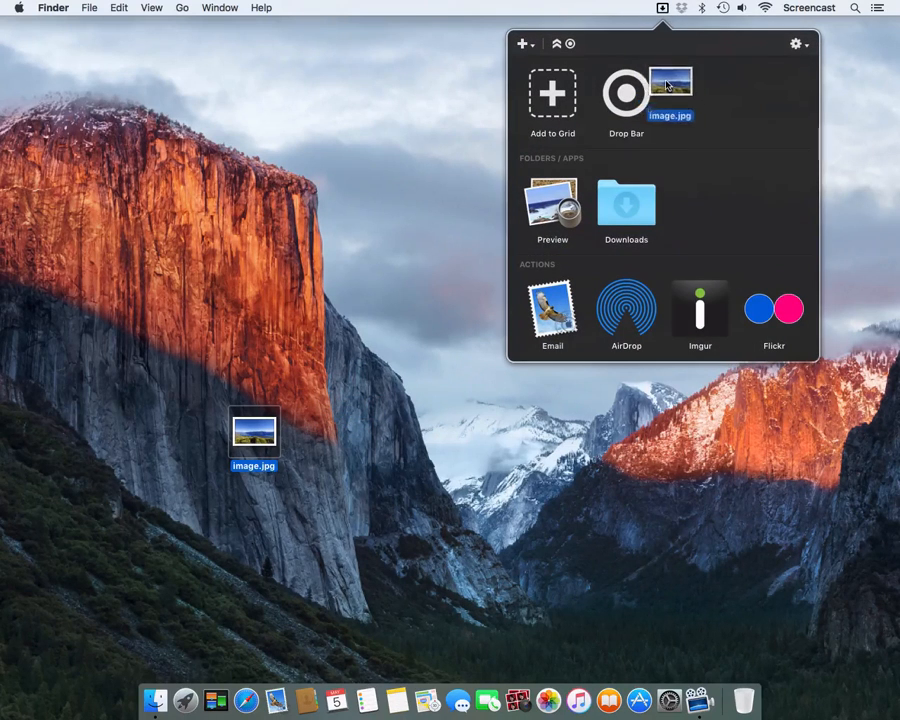
# Step: Drop image.jpg from the desktop onto the Downloads folder in the grid
pyautogui.moveTo(672, 90); pyautogui.dragTo(626, 204)
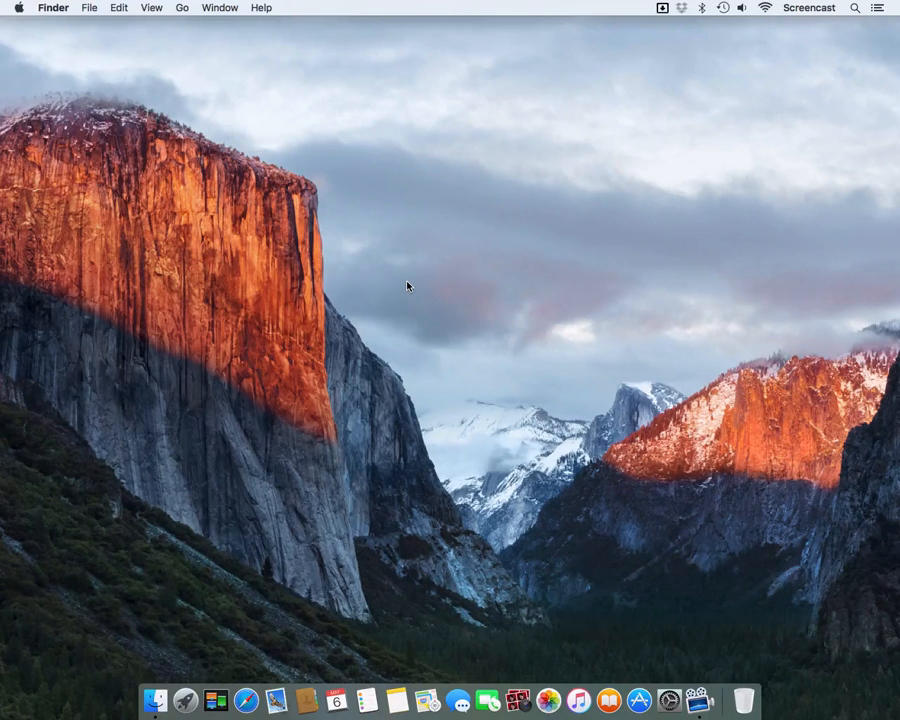
pyautogui.press('f3')
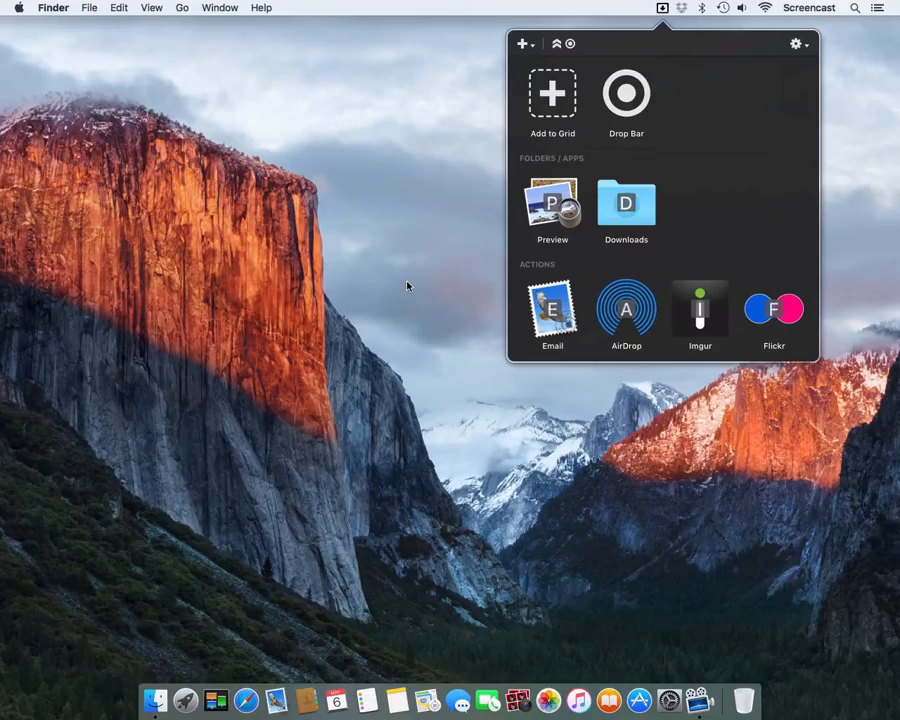
pyautogui.click(626, 204)
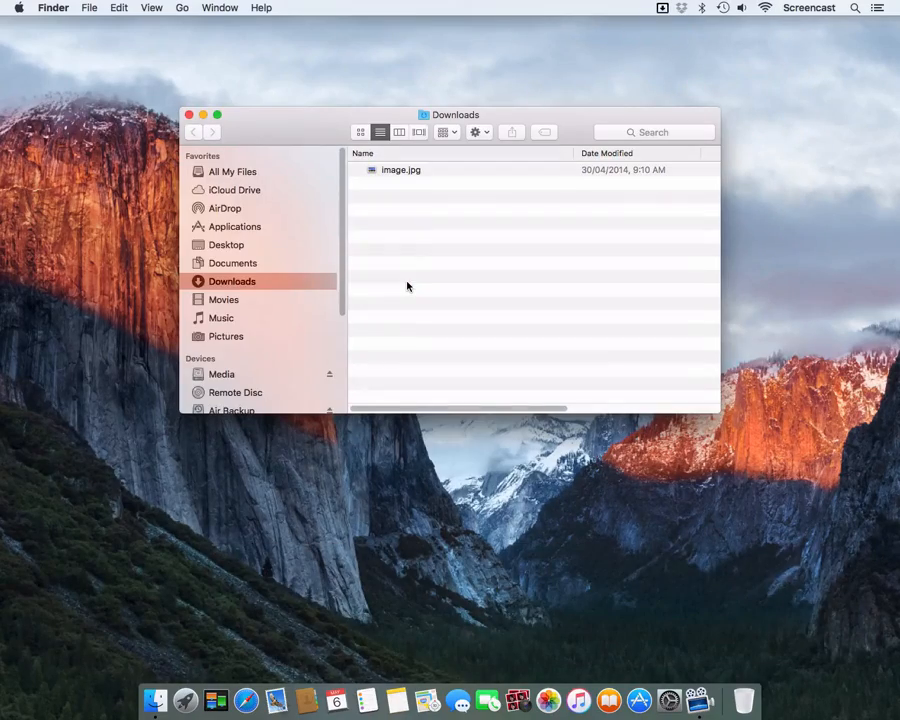
pyautogui.click(188, 114)
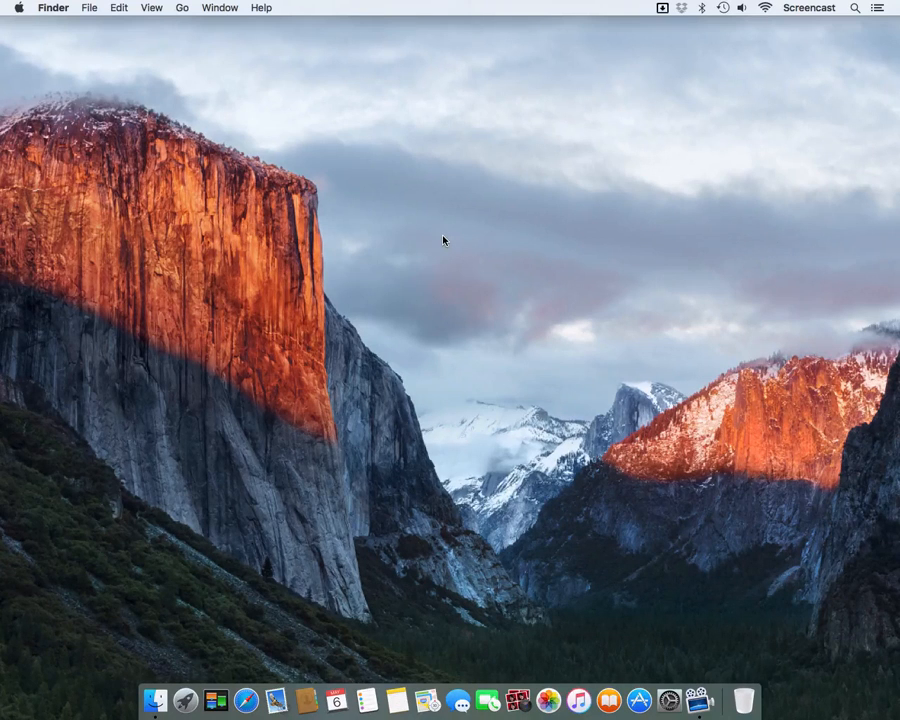
# Step: Edit the Downloads move-files action and confirm its settings with Update
pyautogui.click(662, 8)
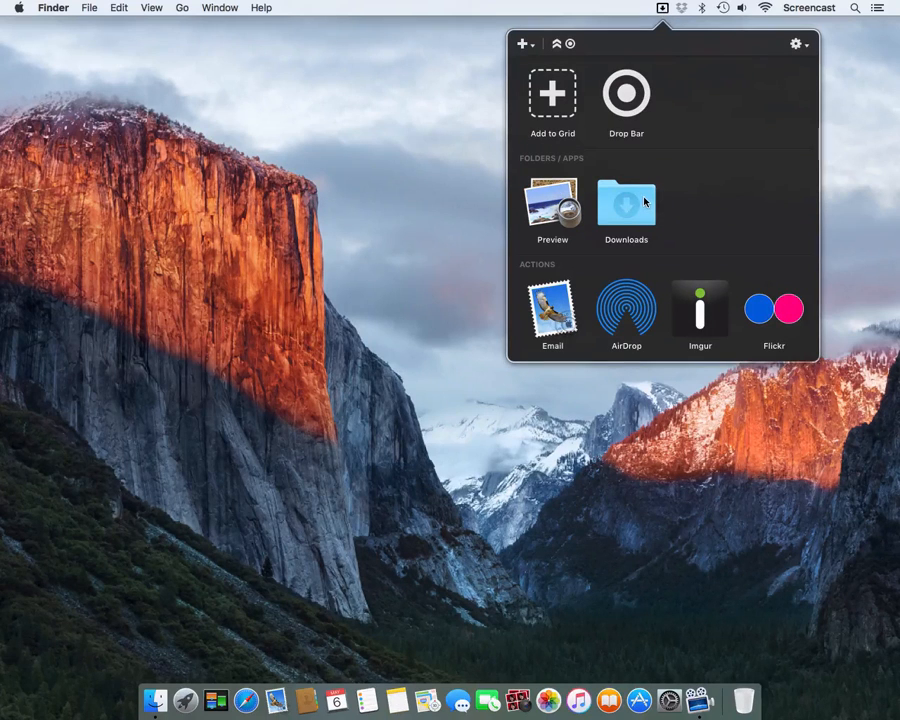
pyautogui.rightClick(626, 204)
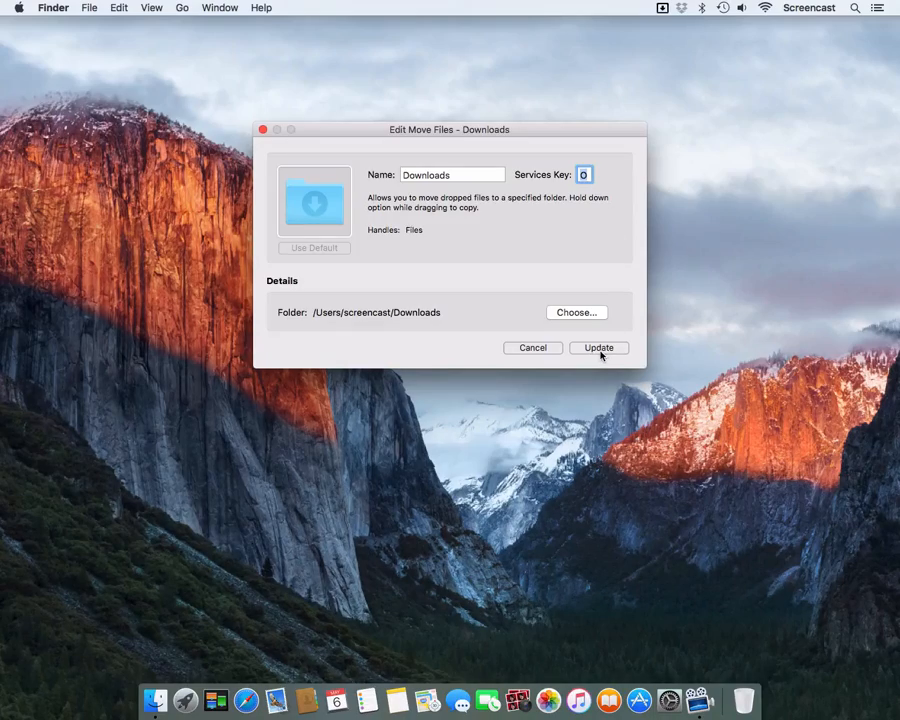
pyautogui.click(598, 348)
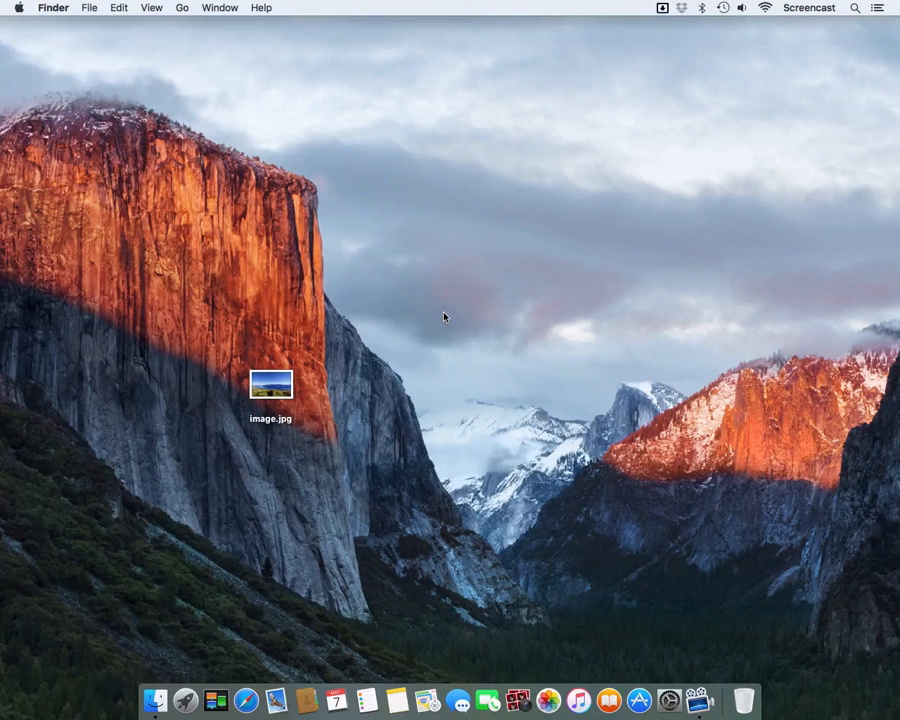
pyautogui.moveTo(620, 124)
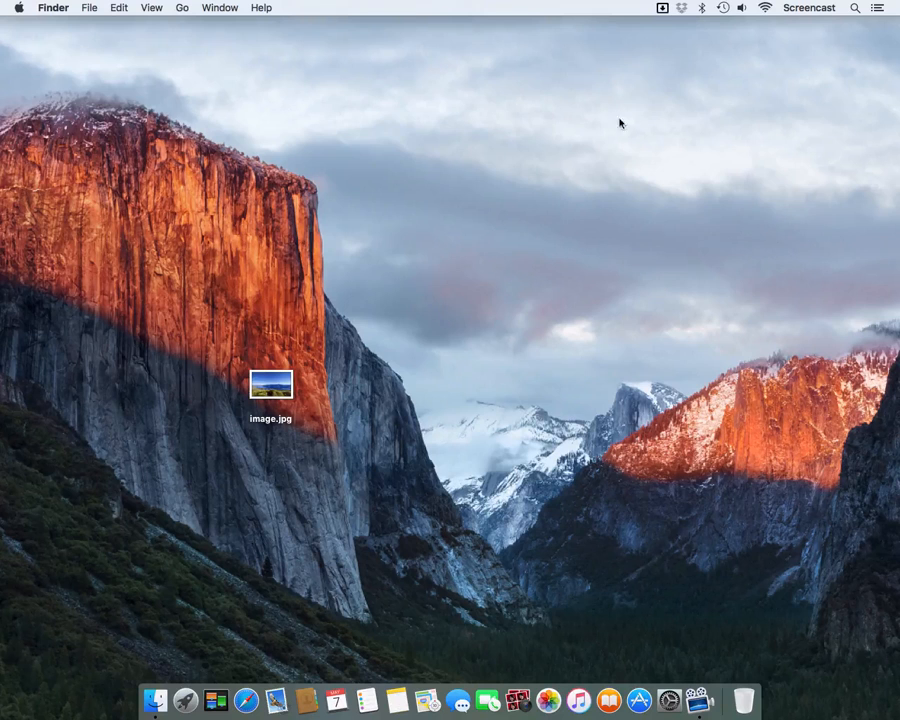
# Step: Send image.jpg to the Imgur action so its URL lands on the clipboard
pyautogui.click(662, 8)
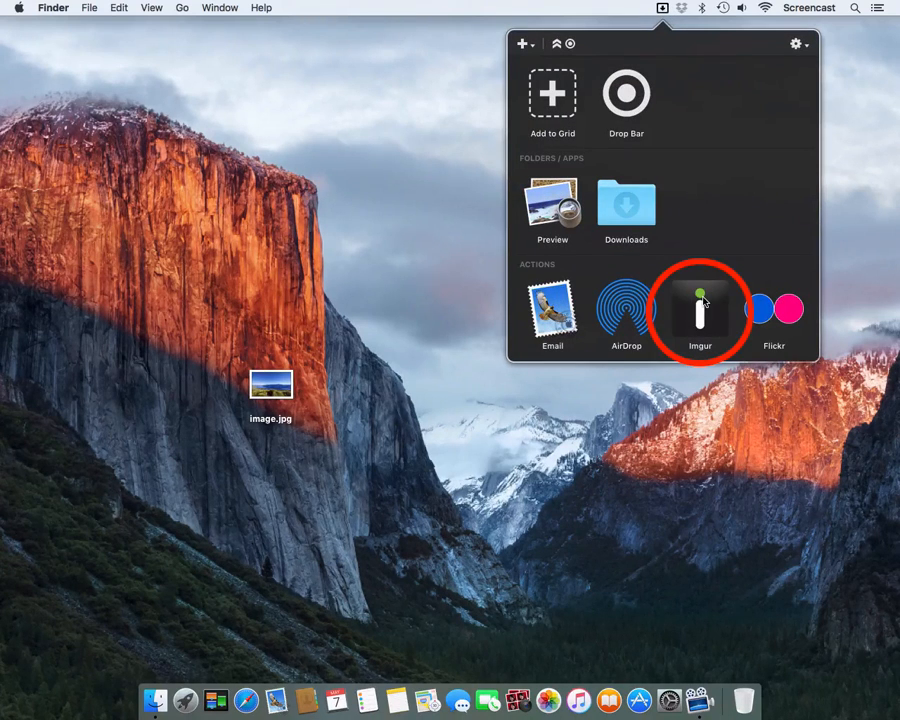
pyautogui.click(700, 308)
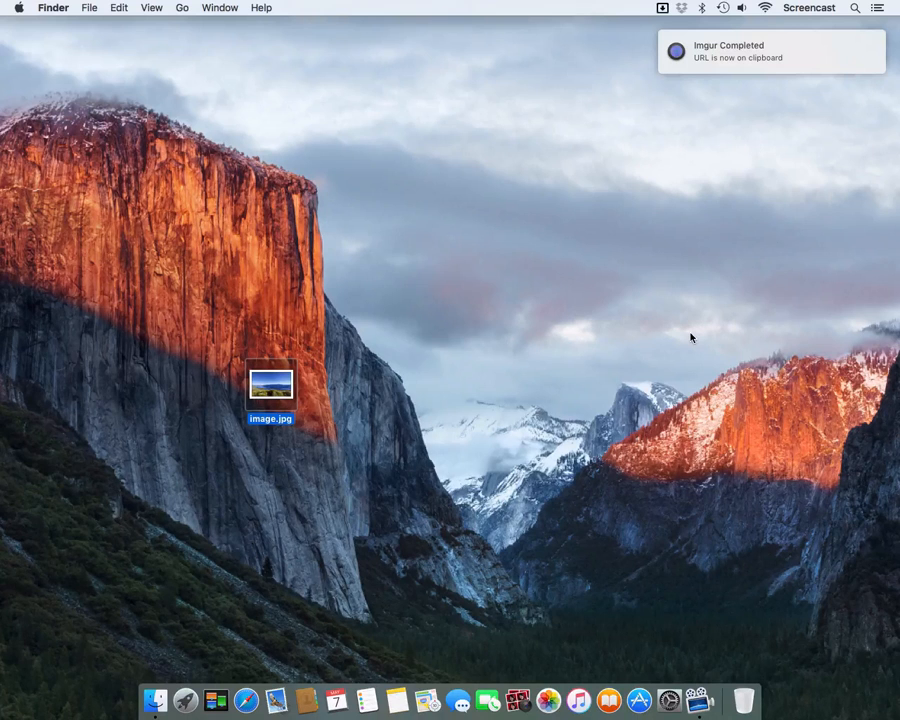
pyautogui.click(246, 700)
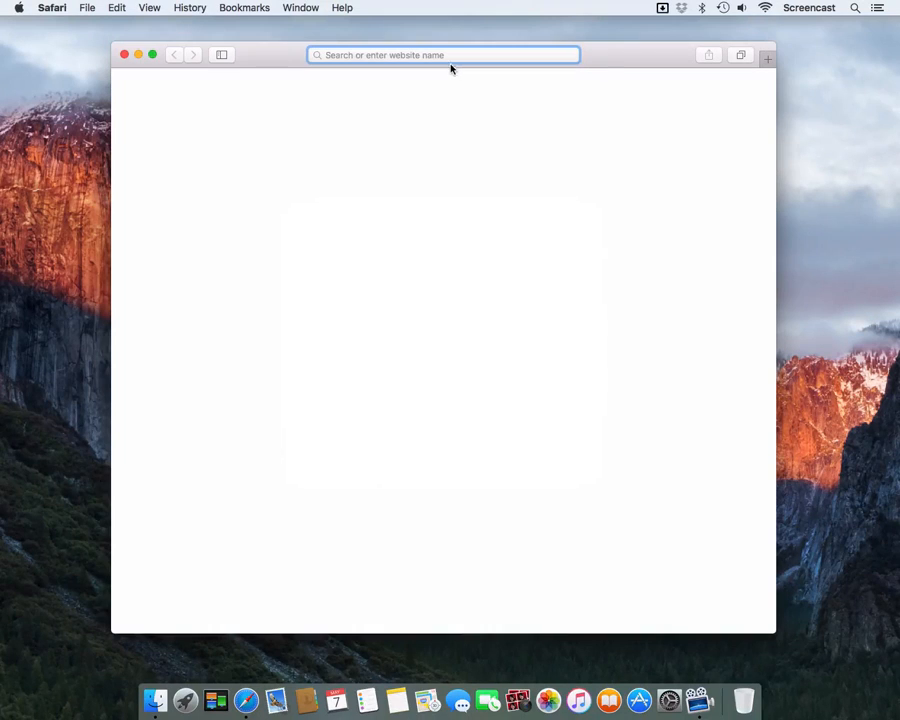
pyautogui.write('http://i.imgur.com/B4fI3U7.jpg')
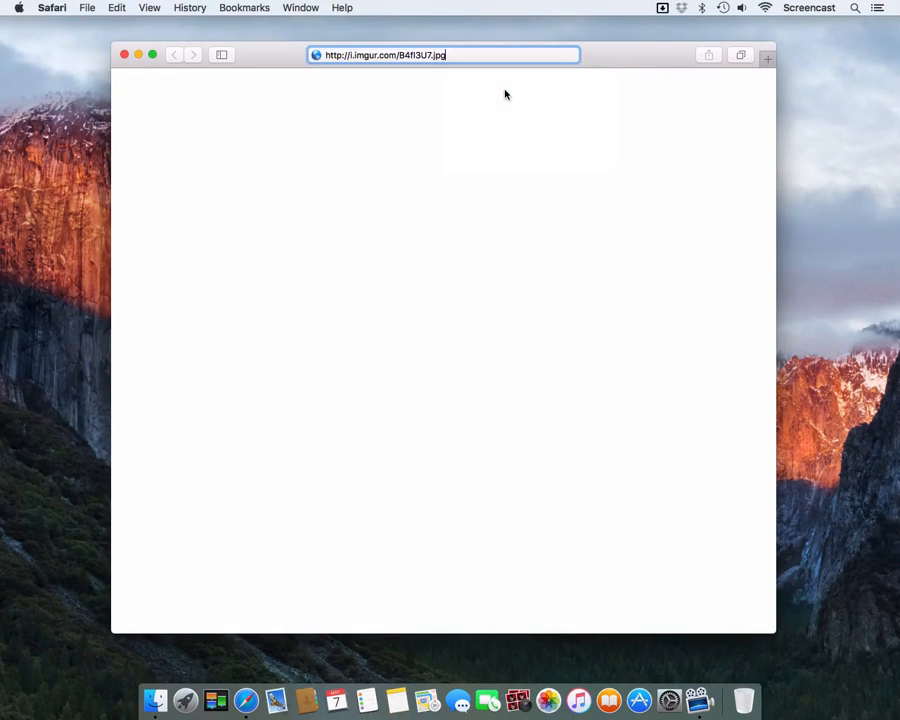
pyautogui.press('Return')
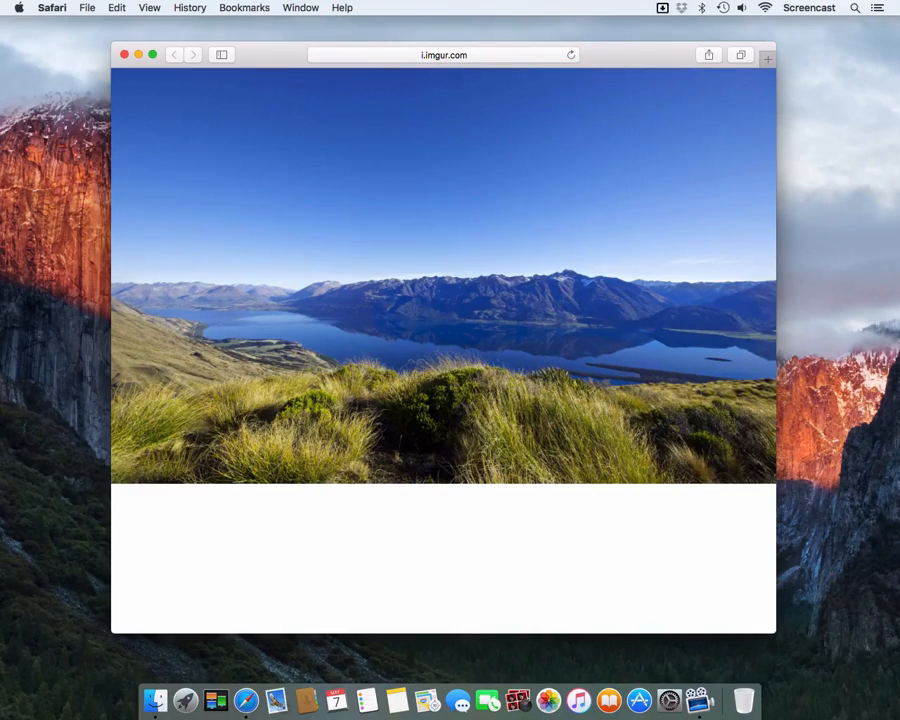
pyautogui.click(124, 54)
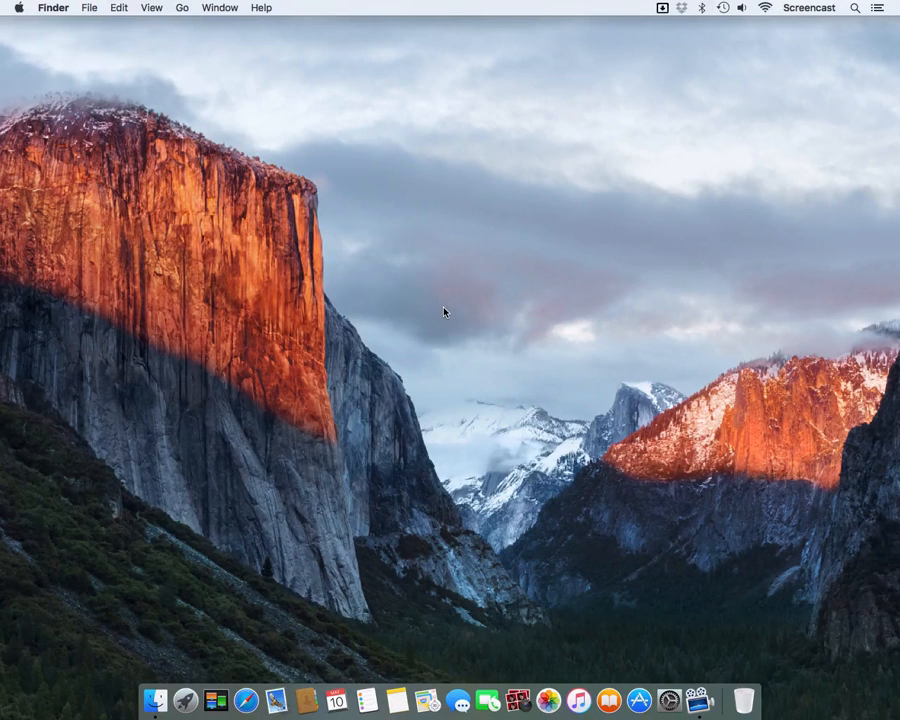
# Step: Switch the Imgur action to 'Upload with your Imgur account' and start Link Account
pyautogui.click(662, 8)
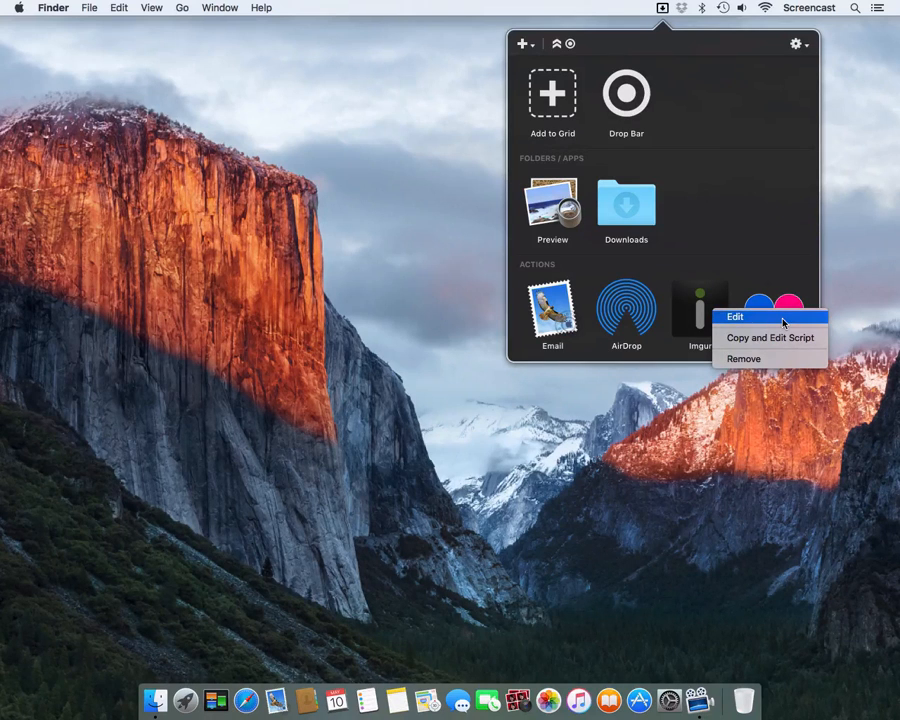
pyautogui.click(736, 316)
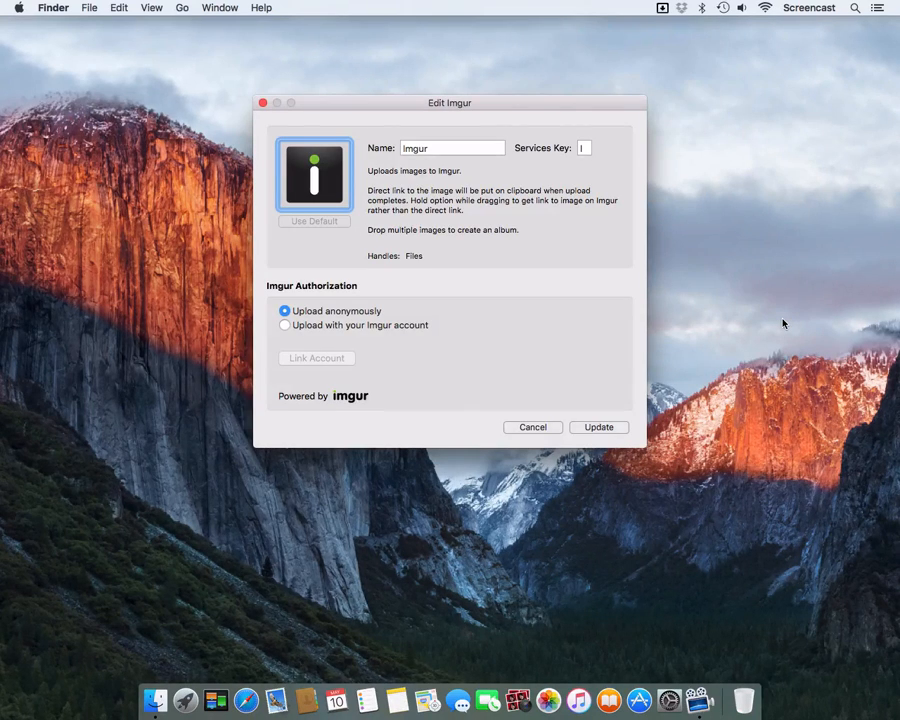
pyautogui.click(284, 324)
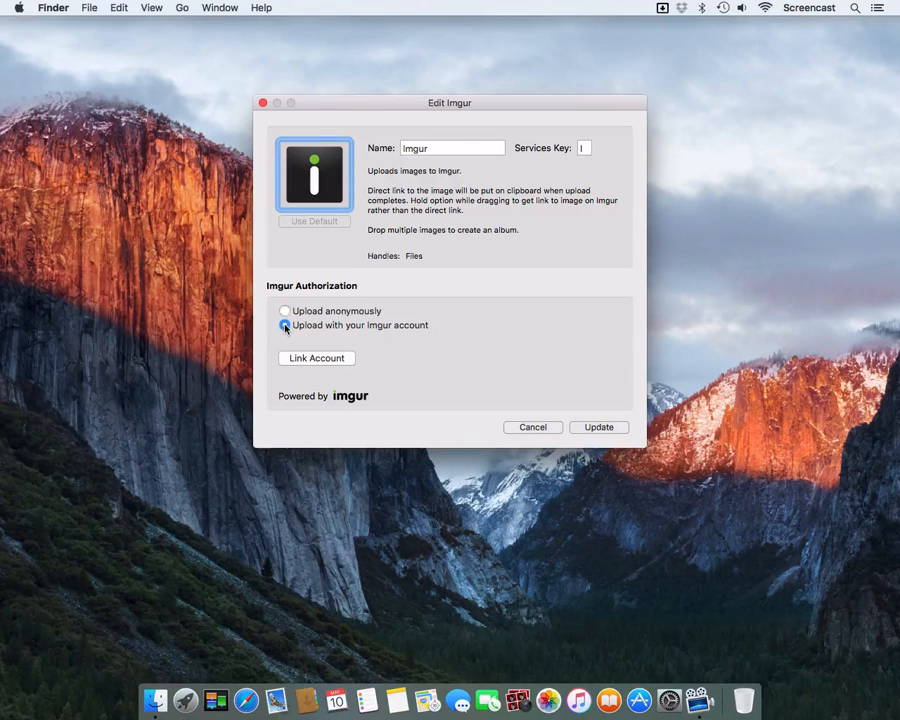
pyautogui.click(316, 358)
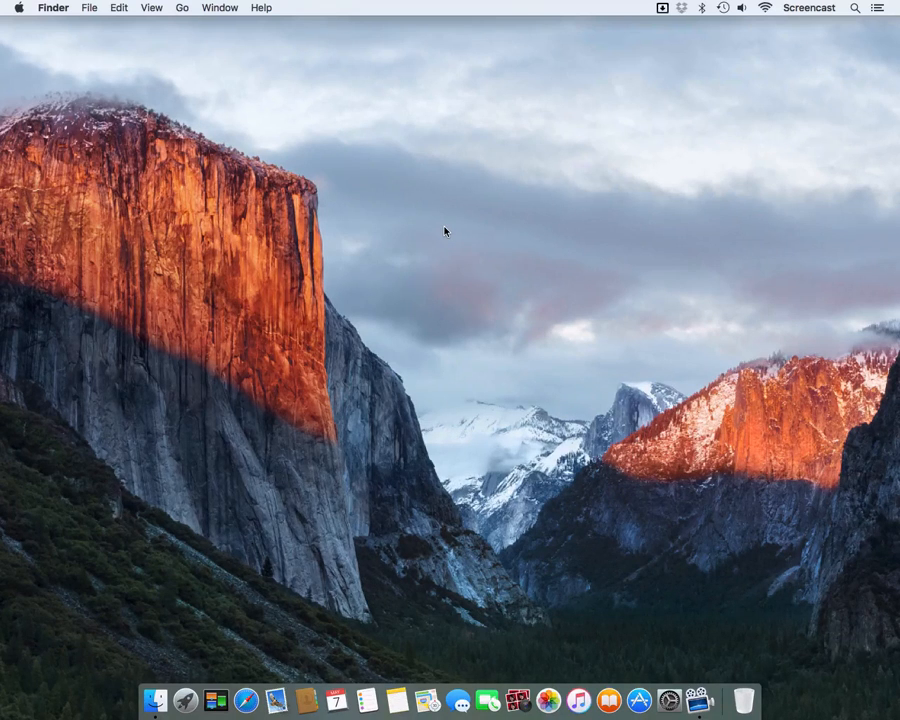
# Step: Choose 'Pic1.jpg - Imgur' from the Recently Shared dropdown in the grid
pyautogui.click(662, 8)
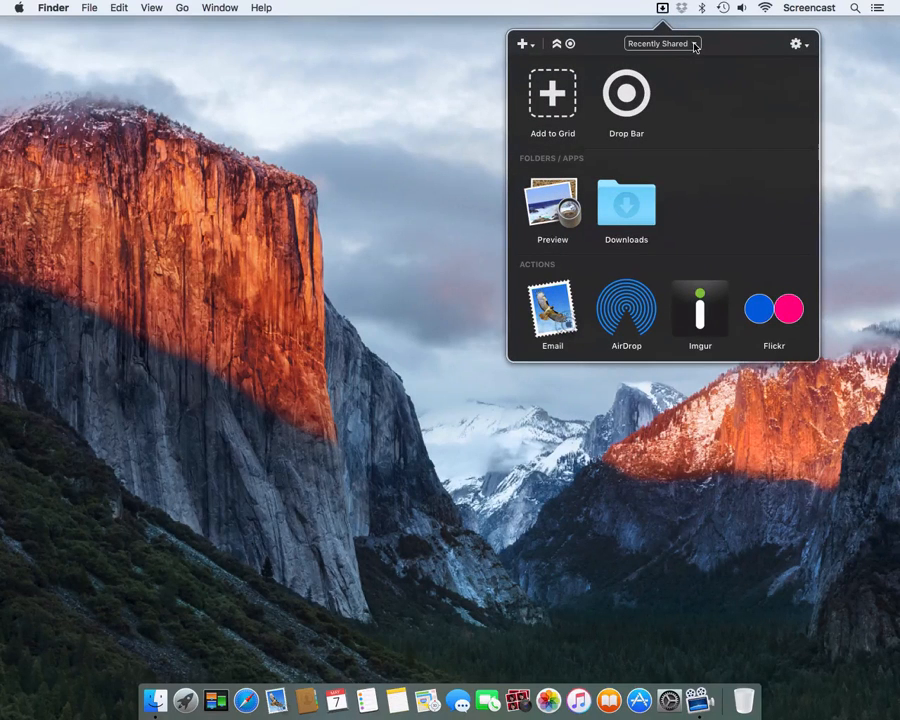
pyautogui.click(660, 44)
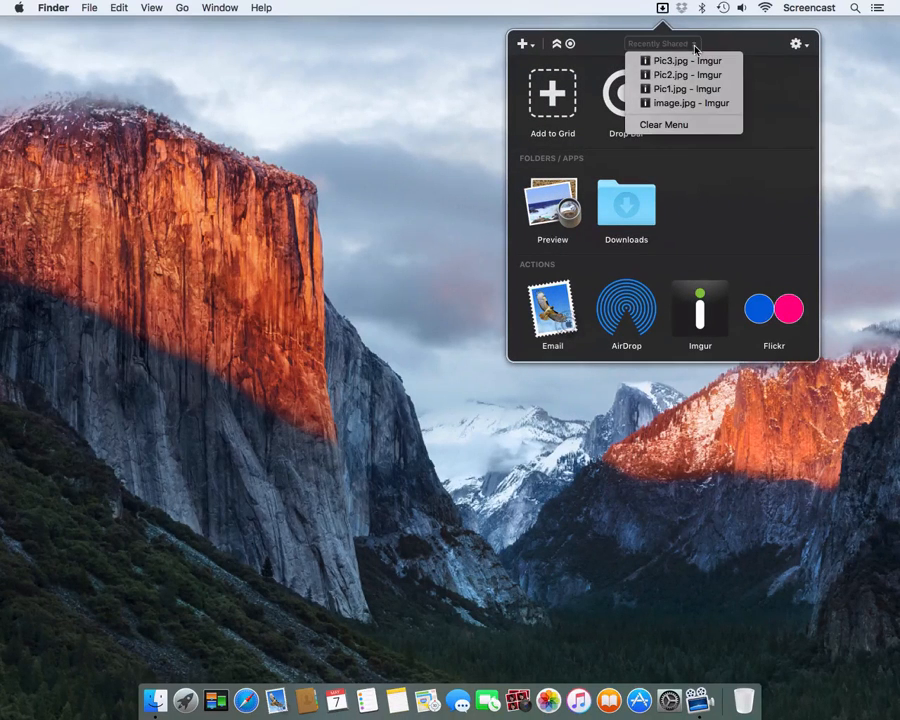
pyautogui.moveTo(684, 60)
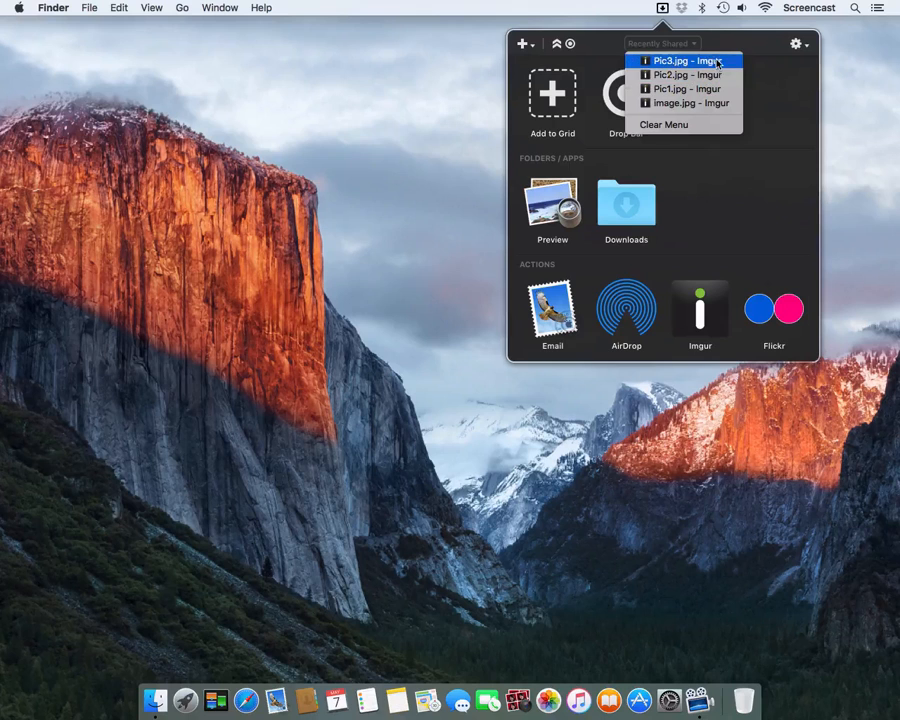
pyautogui.moveTo(684, 88)
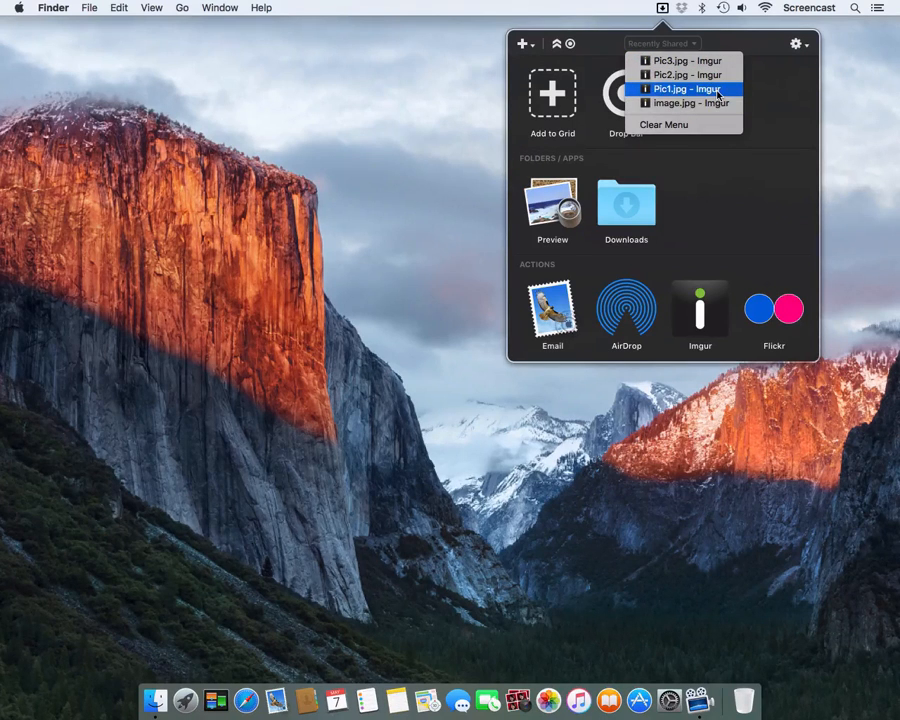
pyautogui.click(686, 88)
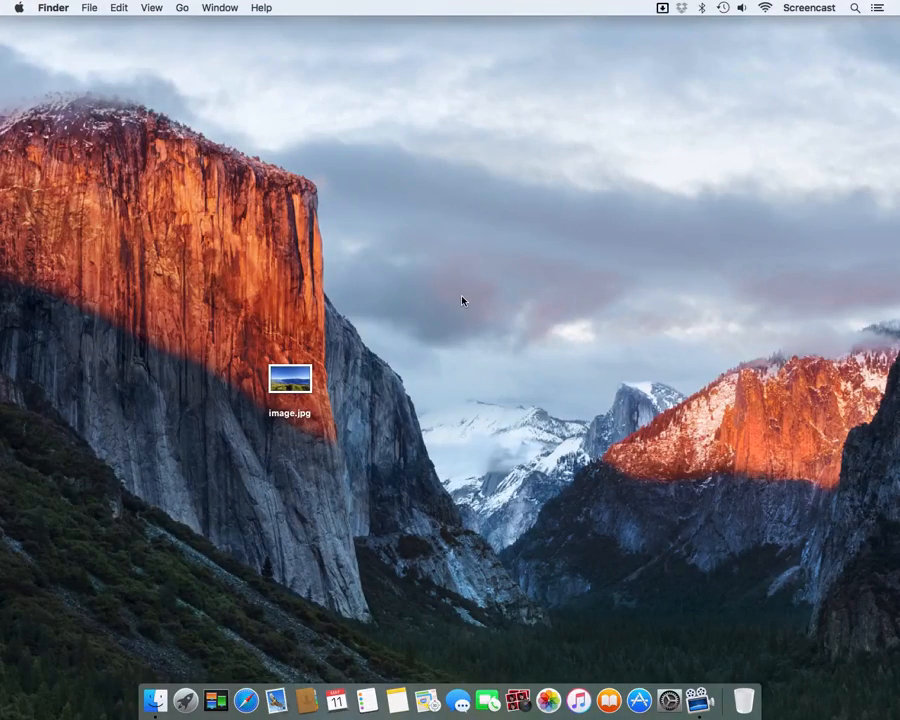
# Step: Drag image.jpg from the desktop into the Drop Bar
pyautogui.click(290, 384)
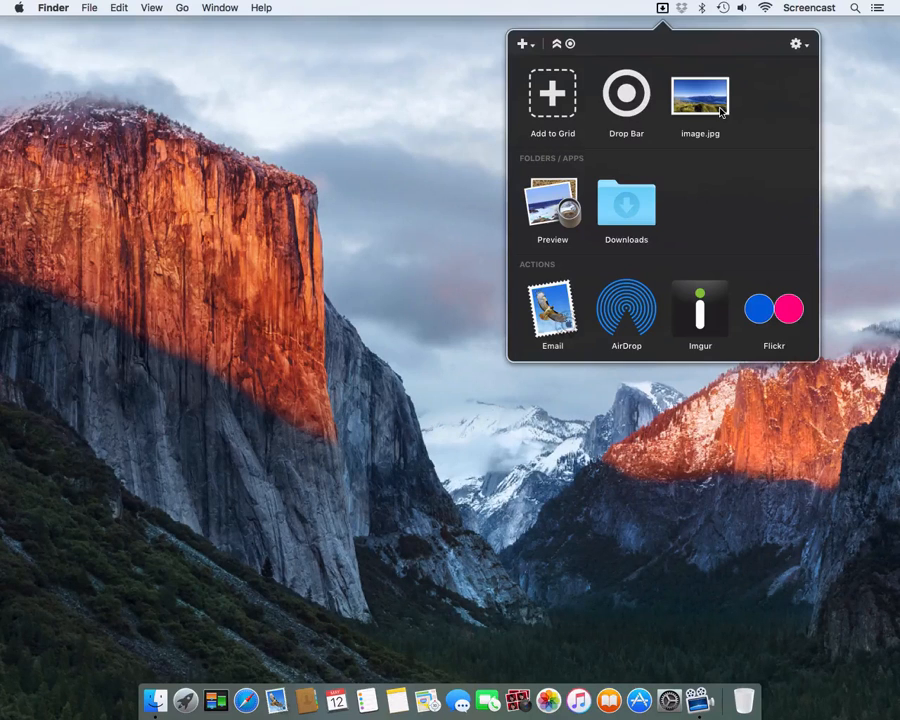
pyautogui.moveTo(700, 96); pyautogui.dragTo(626, 204)
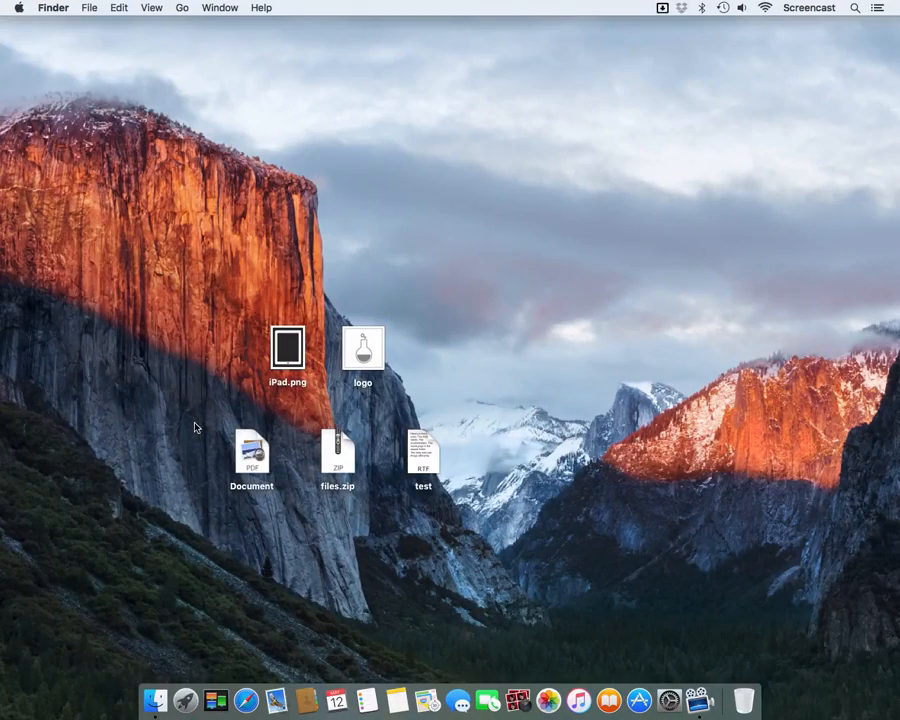
# Step: Drop Document, files.zip and text into the Drop Bar, then add iPad.png and logo
pyautogui.moveTo(196, 428); pyautogui.dragTo(430, 470)
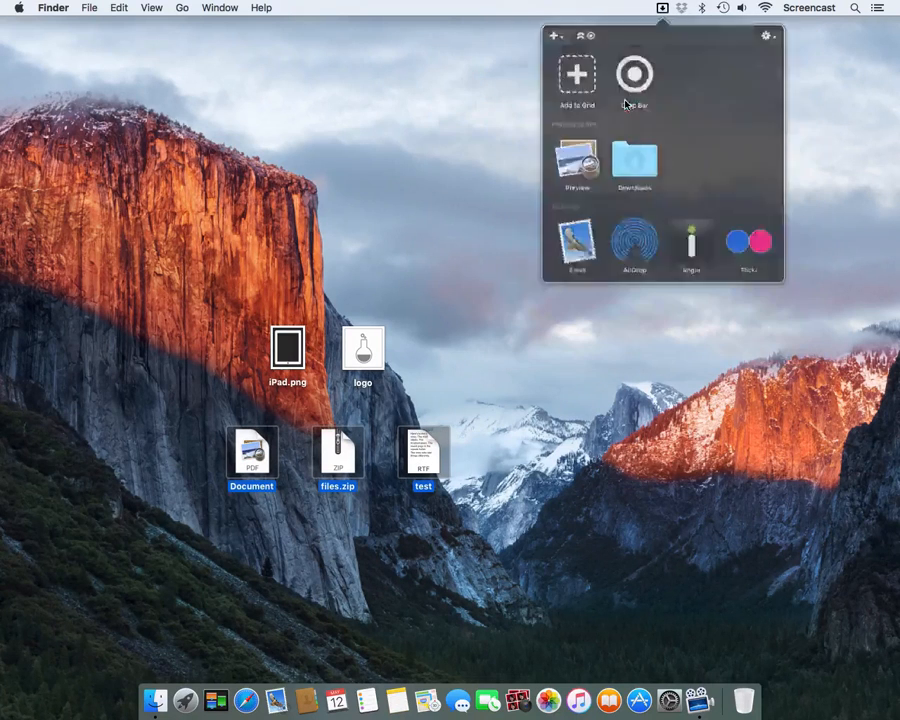
pyautogui.click(240, 296)
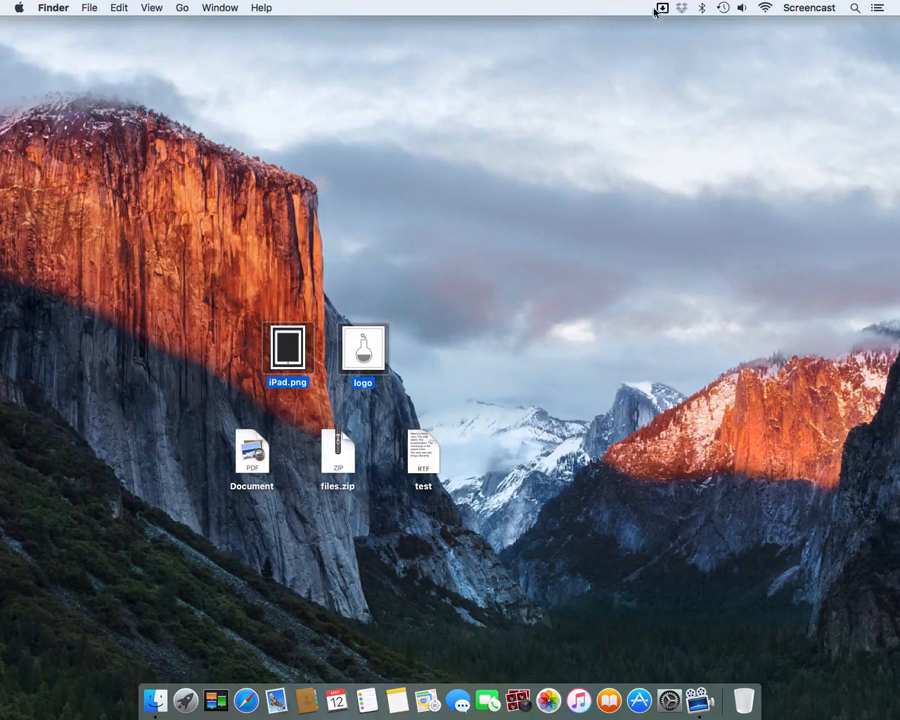
pyautogui.click(660, 8)
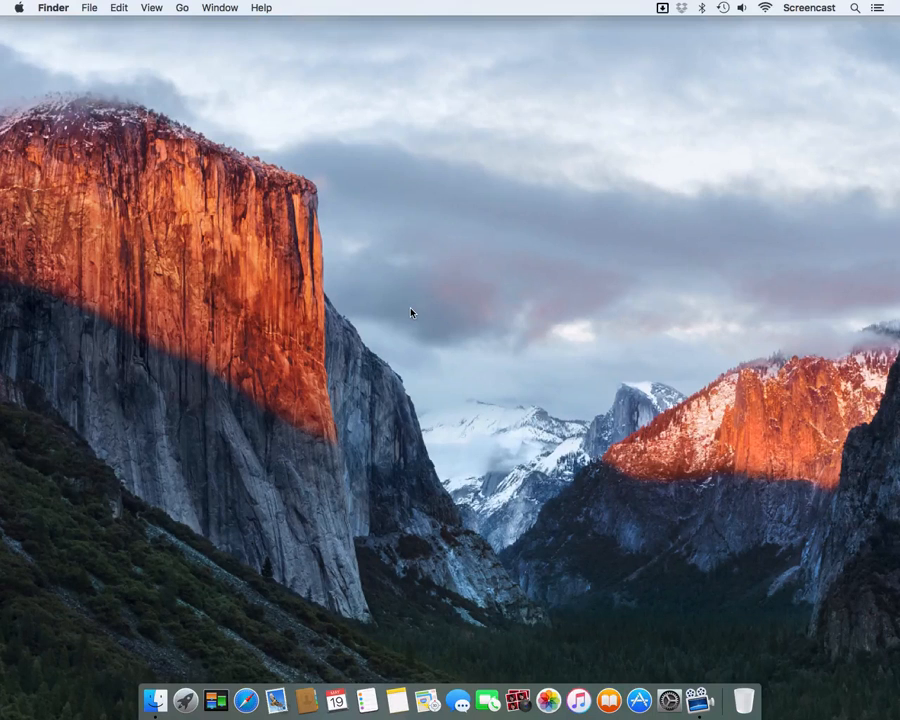
pyautogui.moveTo(660, 8)
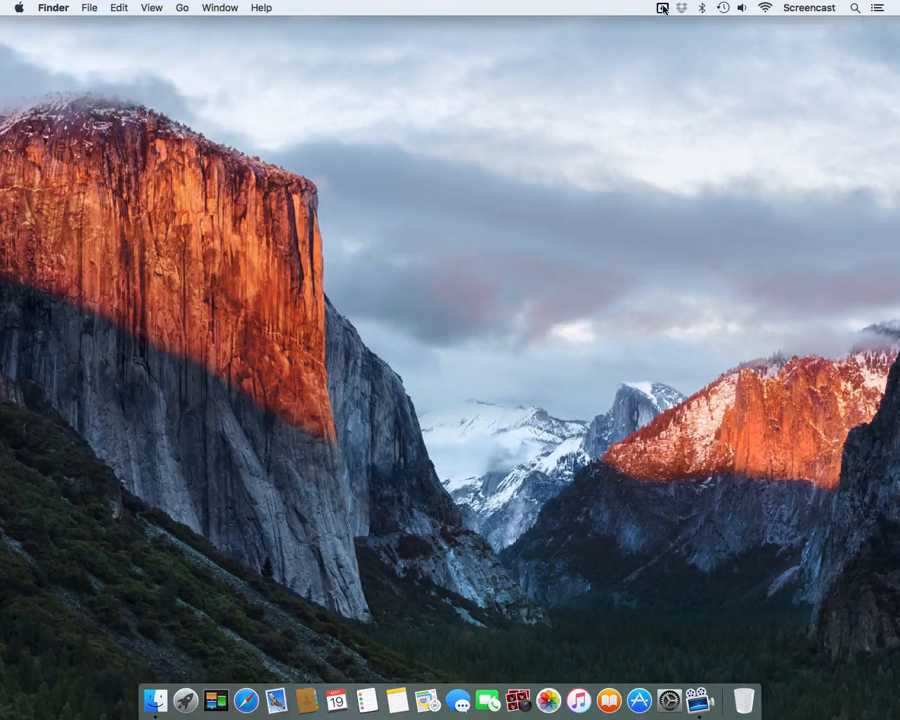
# Step: Lock image.jpg in the Drop Bar via Lock Item, then drag a copy out onto the desktop
pyautogui.click(660, 8)
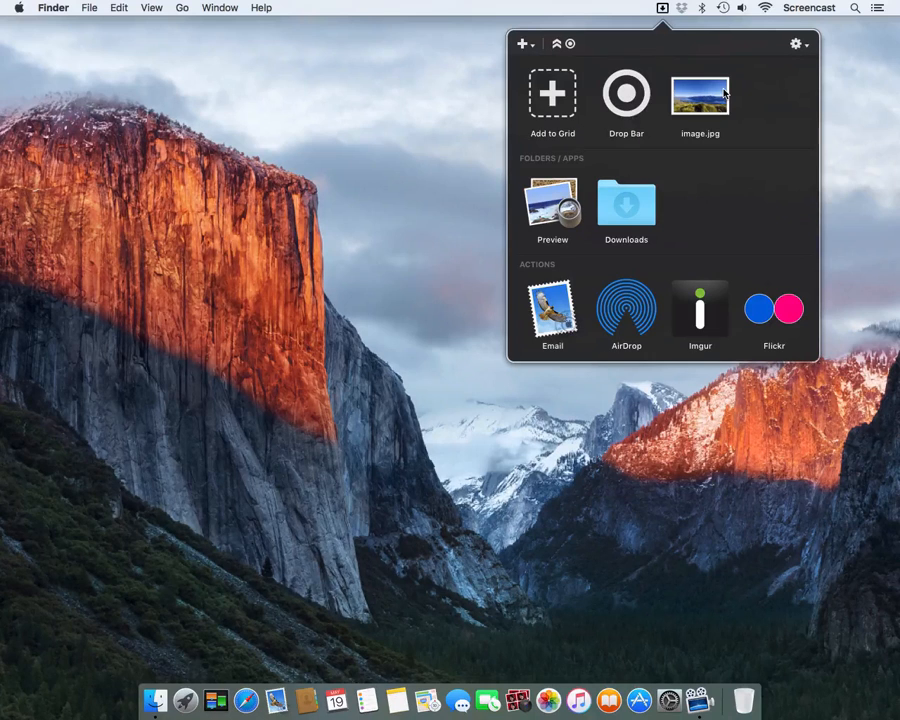
pyautogui.rightClick(700, 96)
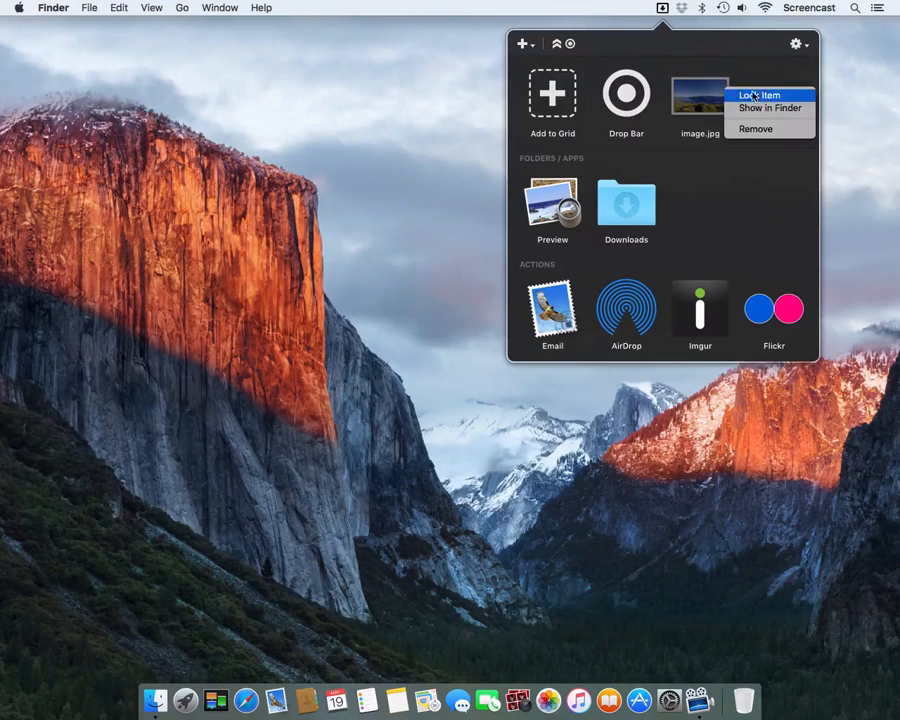
pyautogui.moveTo(760, 96)
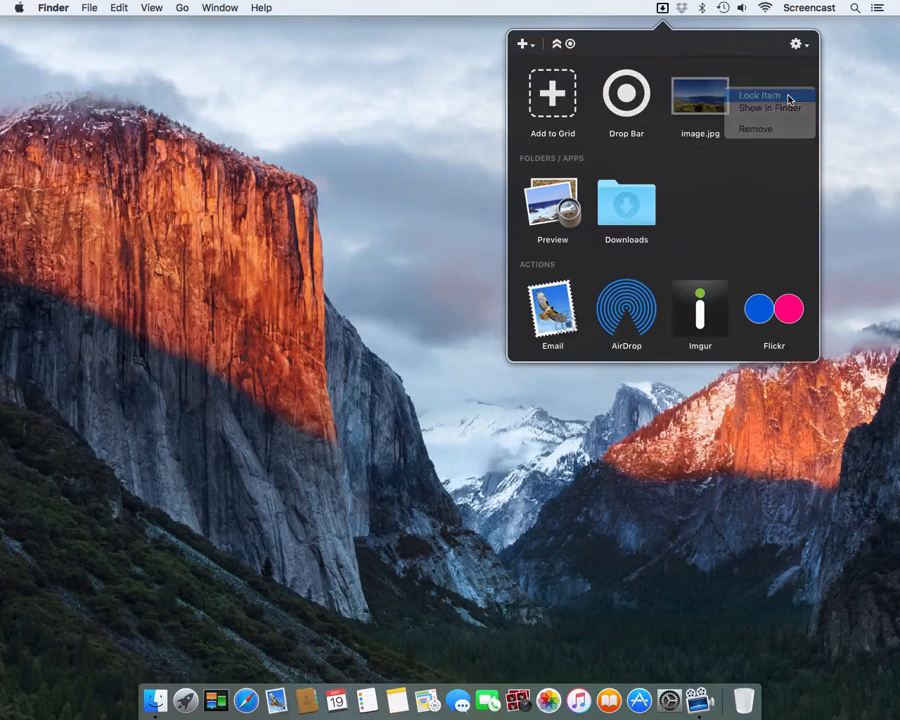
pyautogui.click(760, 96)
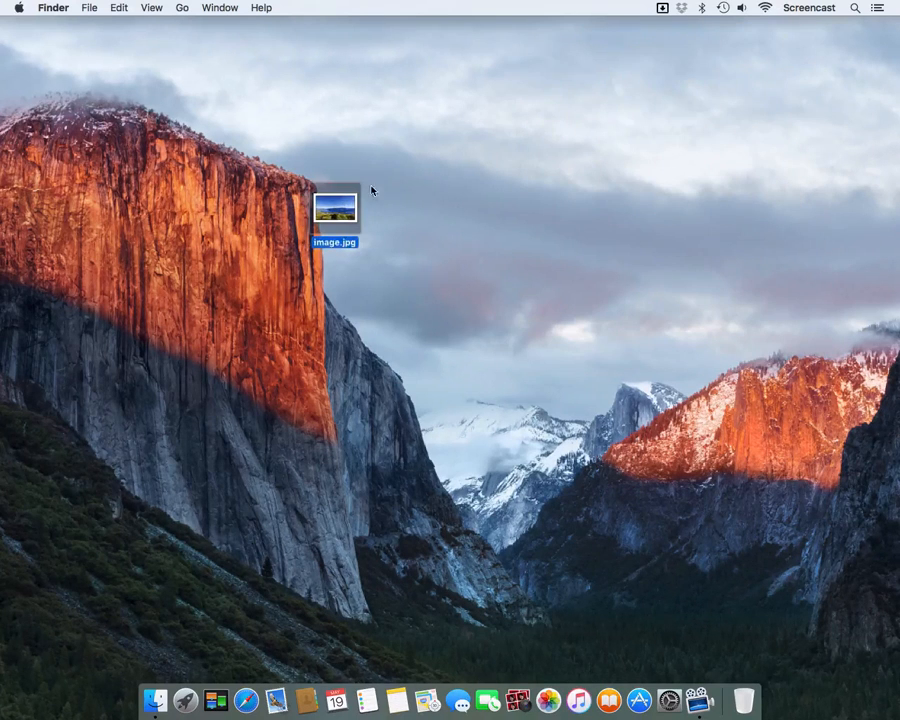
pyautogui.click(662, 8)
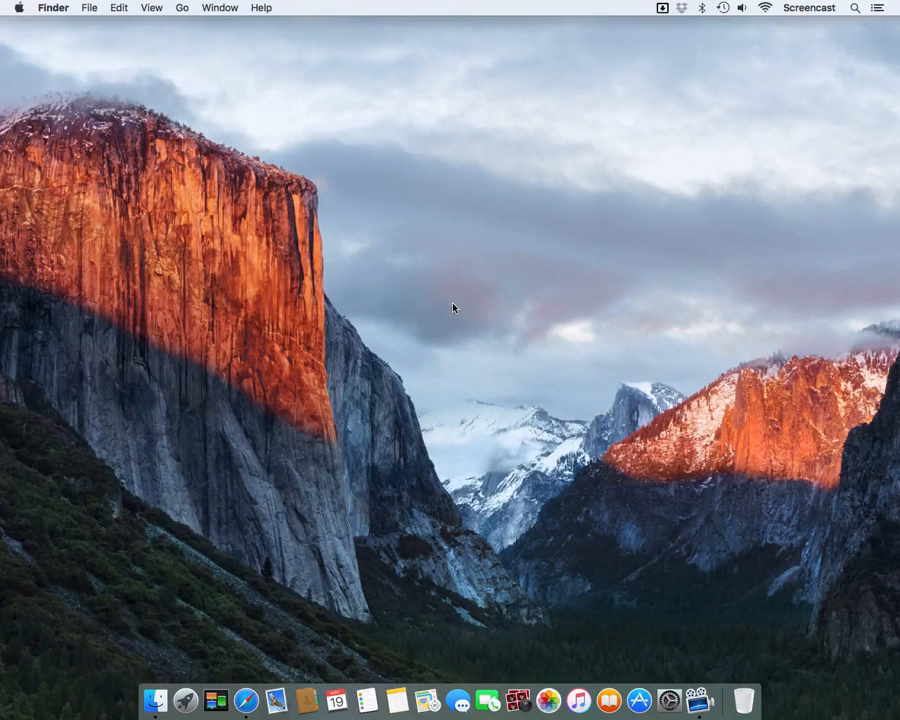
# Step: Show the + menu listing actions that can be added to the Dropzone grid
pyautogui.click(660, 8)
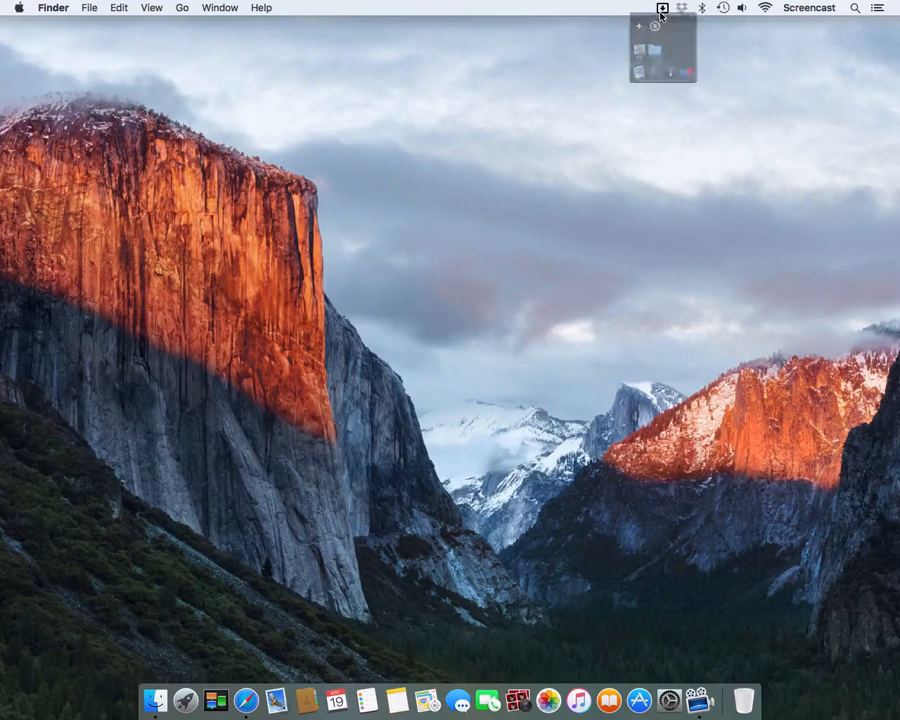
pyautogui.click(660, 8)
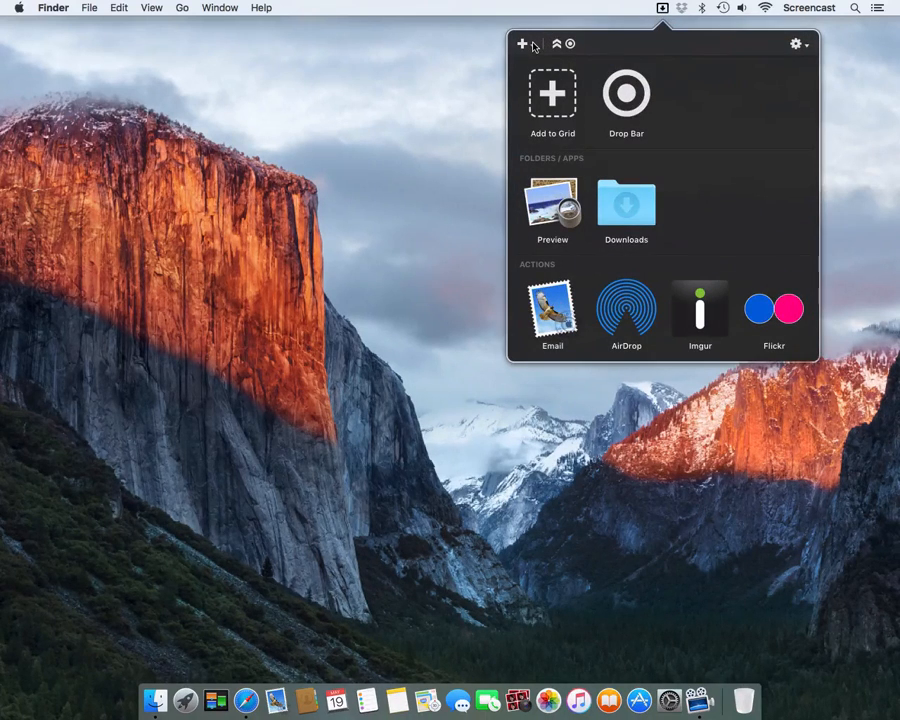
pyautogui.click(520, 44)
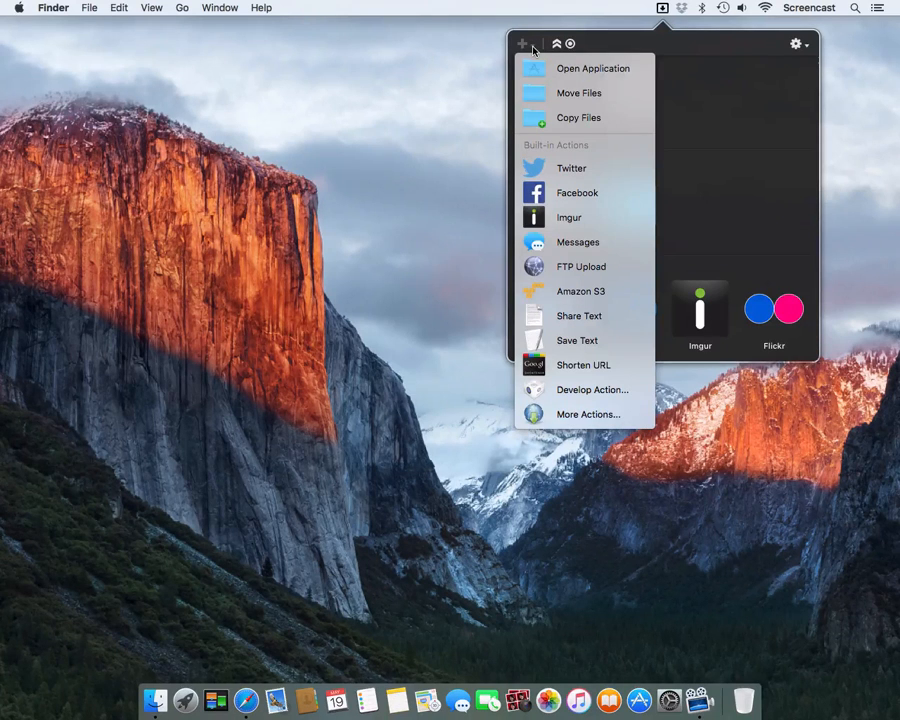
pyautogui.moveTo(590, 388)
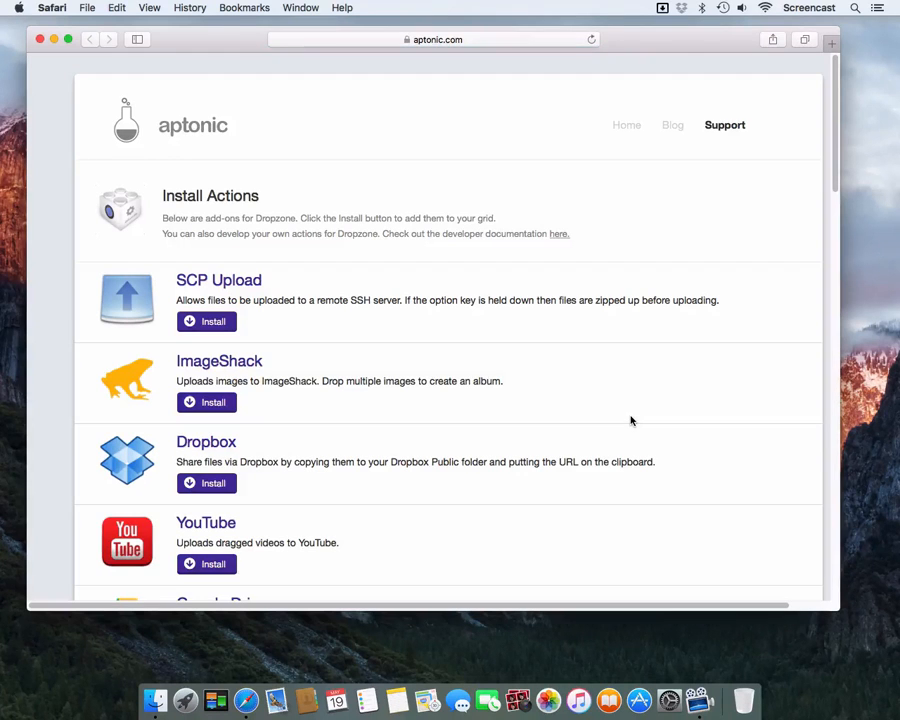
# Step: Install the Say Text action from the aptonic.com Install Actions page
pyautogui.scroll(-3)
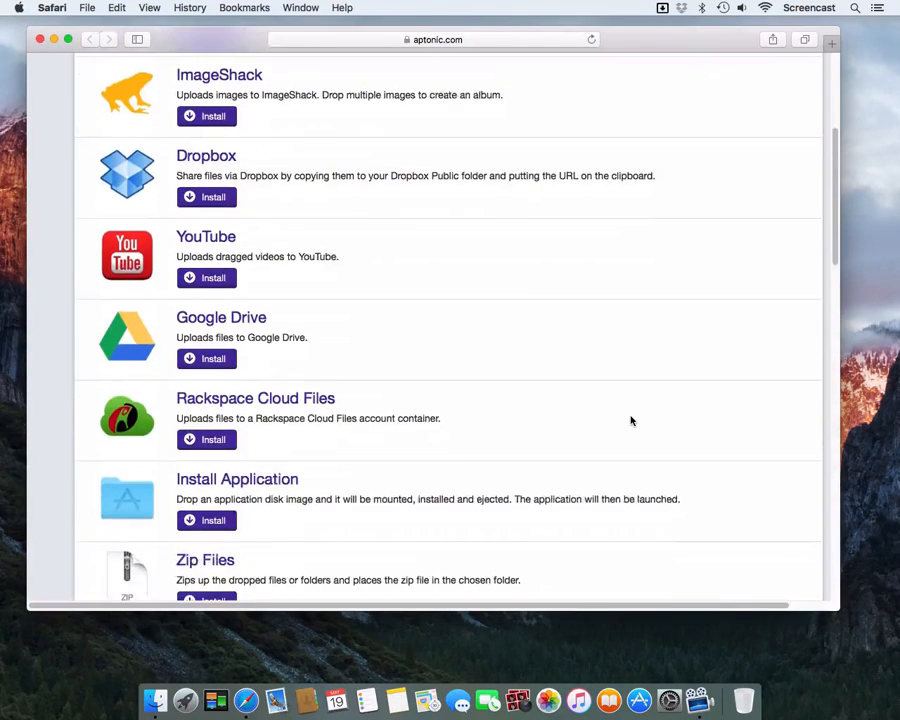
pyautogui.scroll(-3)
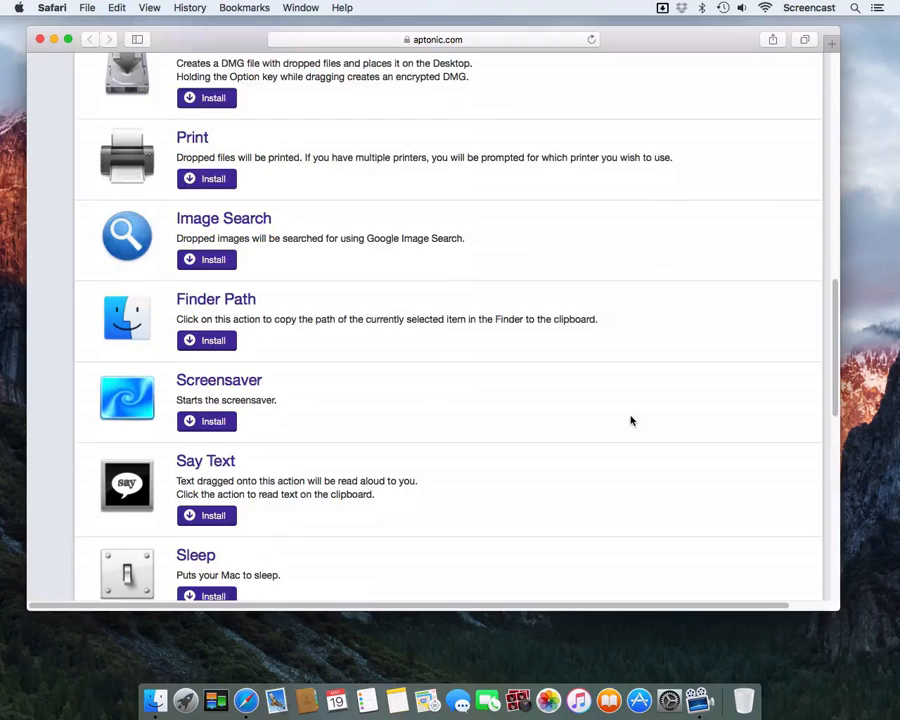
pyautogui.scroll(-3)
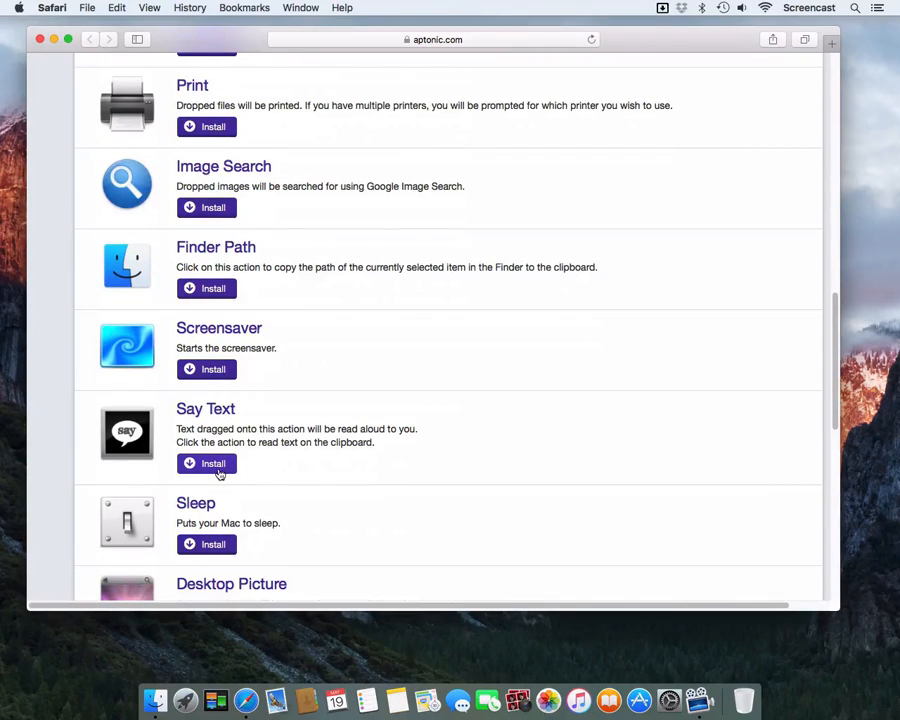
pyautogui.click(206, 464)
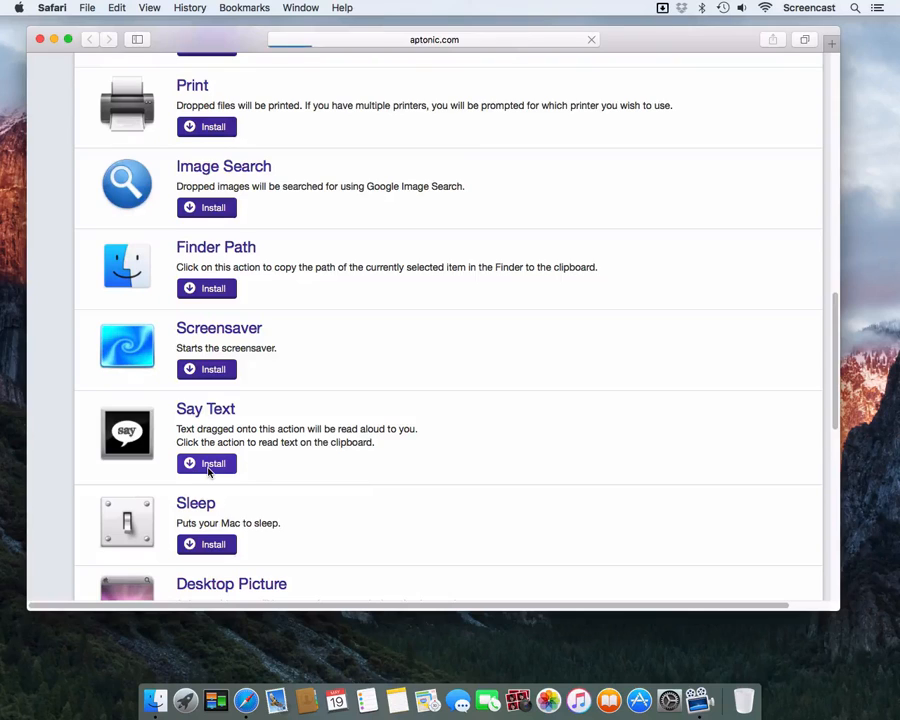
pyautogui.click(206, 464)
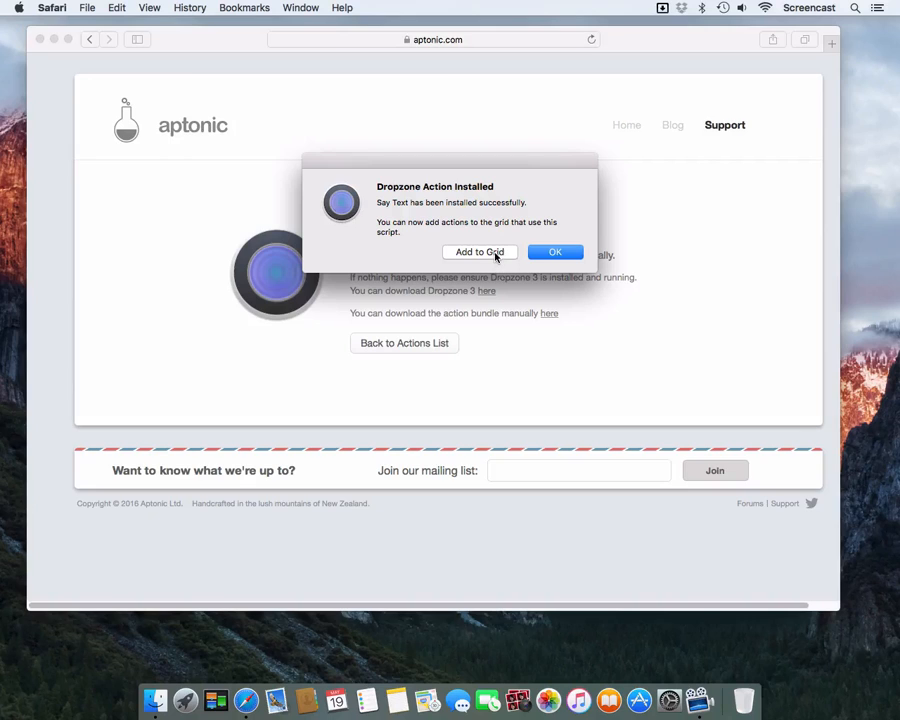
# Step: Confirm Add to Grid and Add so the Say Text action joins the Dropzone grid
pyautogui.click(480, 252)
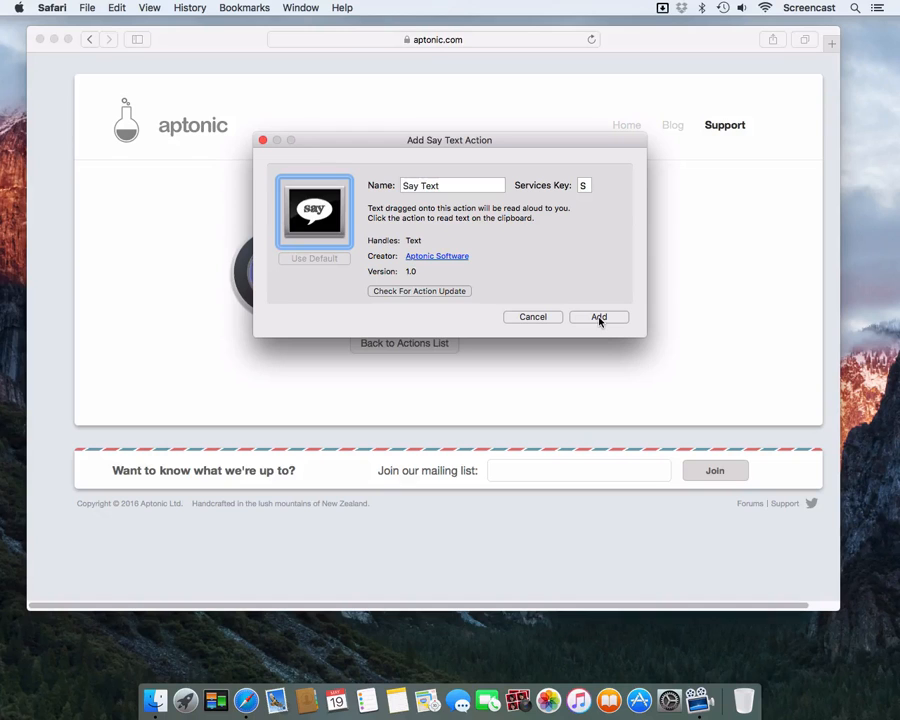
pyautogui.click(598, 316)
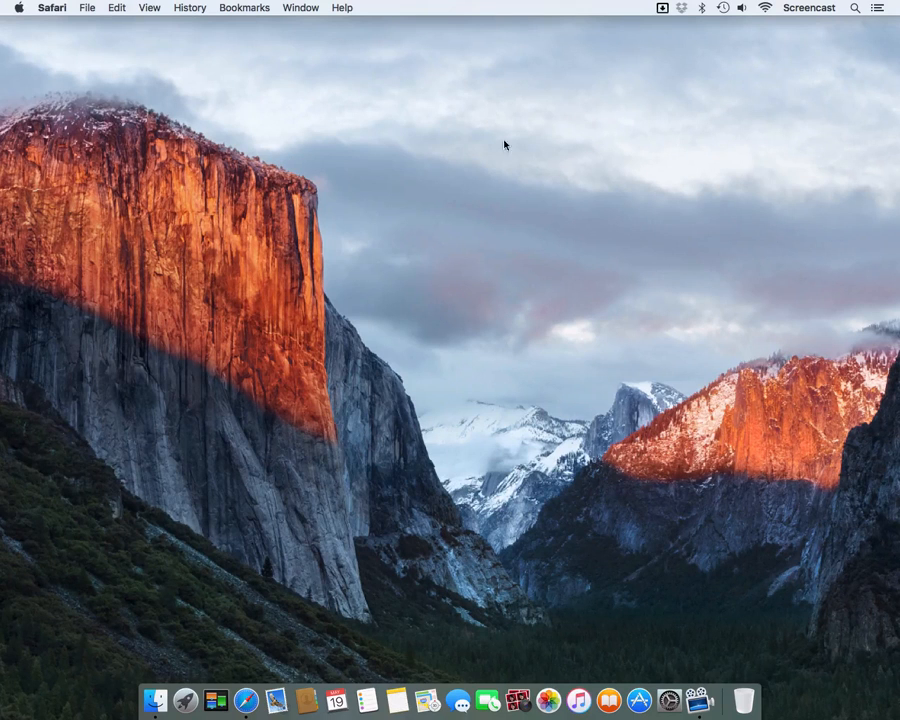
# Step: Run Say Text on the selected sentence 'Testing the Say Text Dropzone action'
pyautogui.click(662, 8)
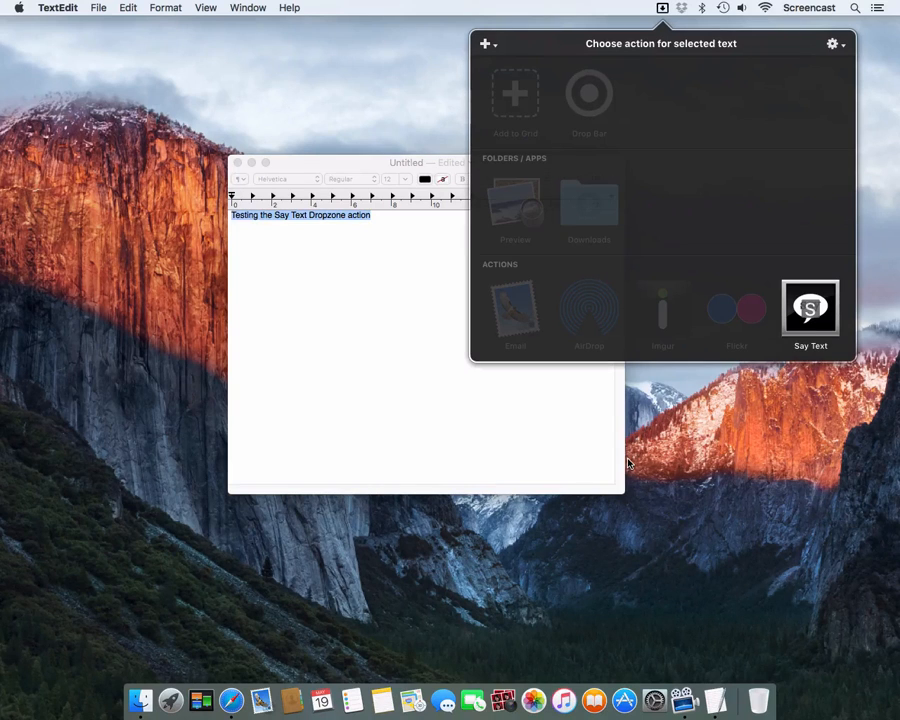
pyautogui.click(810, 316)
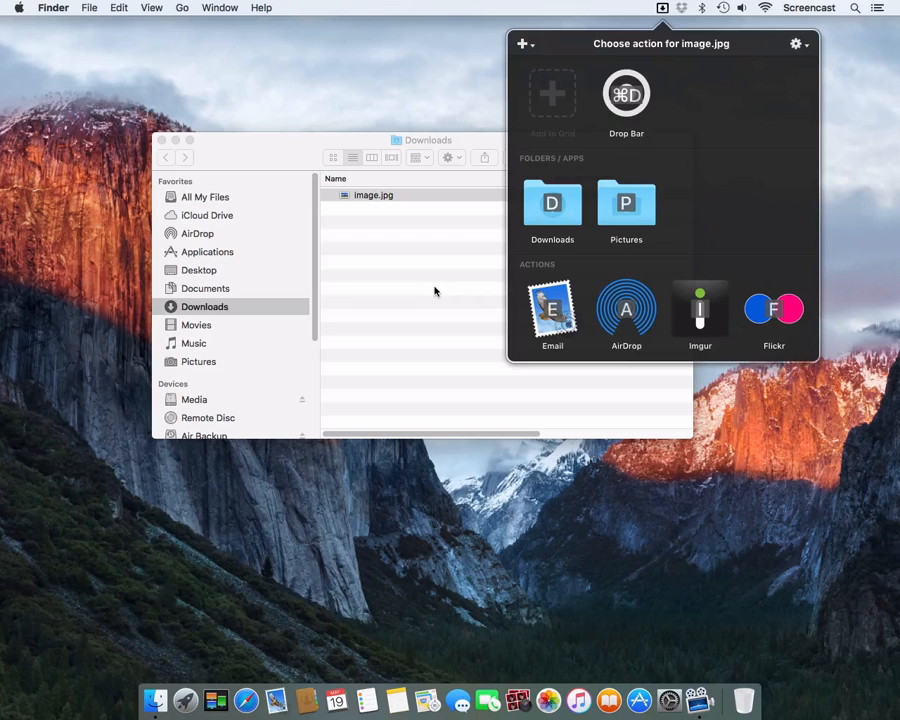
# Step: Send image.jpg from Downloads to the Pictures folder through the Dropzone grid
pyautogui.click(552, 204)
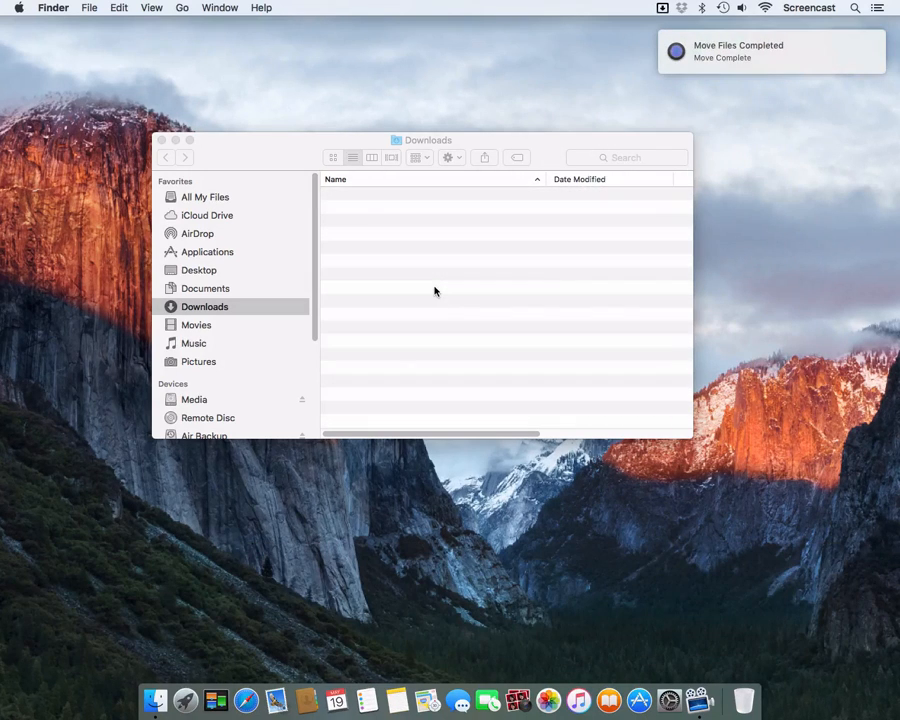